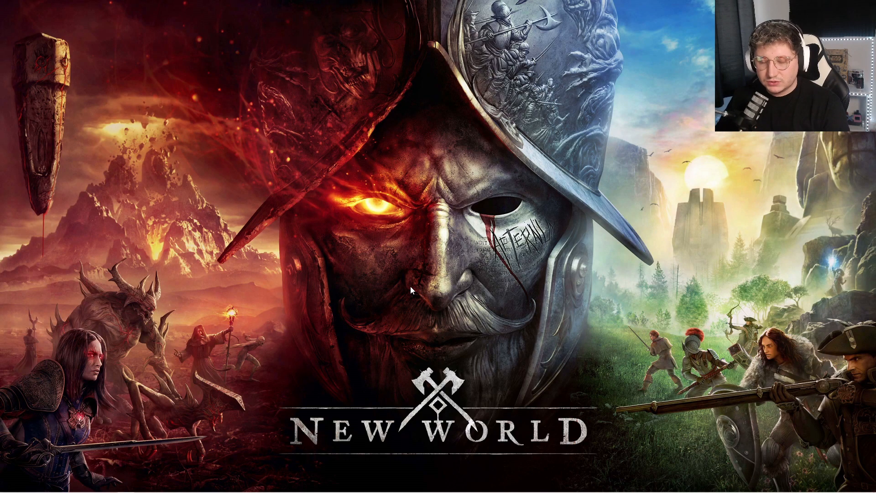
mouse_move(413, 277)
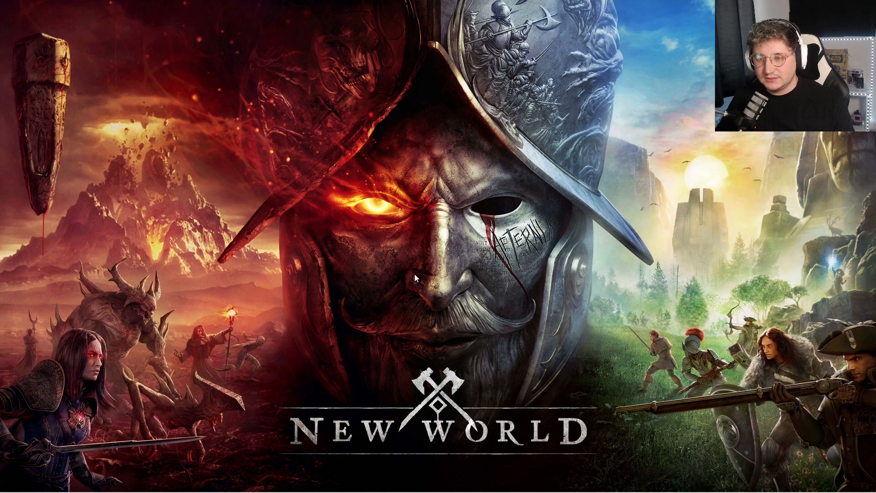
mouse_move(295, 305)
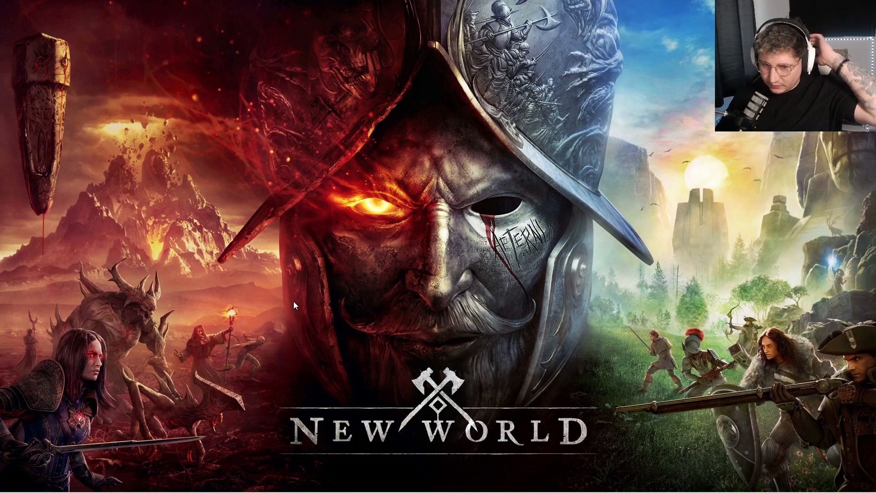
Review the Xbox Game Bar, Captures and Xbox Networking pages, confirming Game Bar and background recording are off
left_click(8, 486)
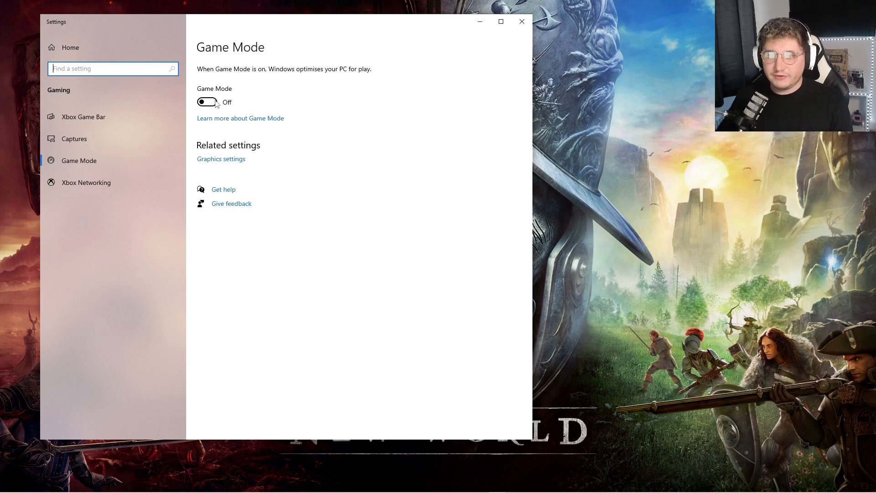
mouse_move(105, 120)
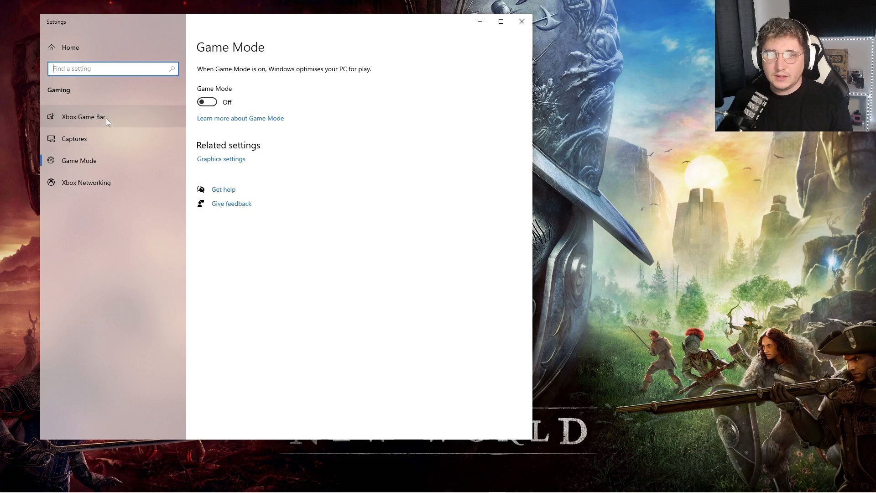
left_click(83, 116)
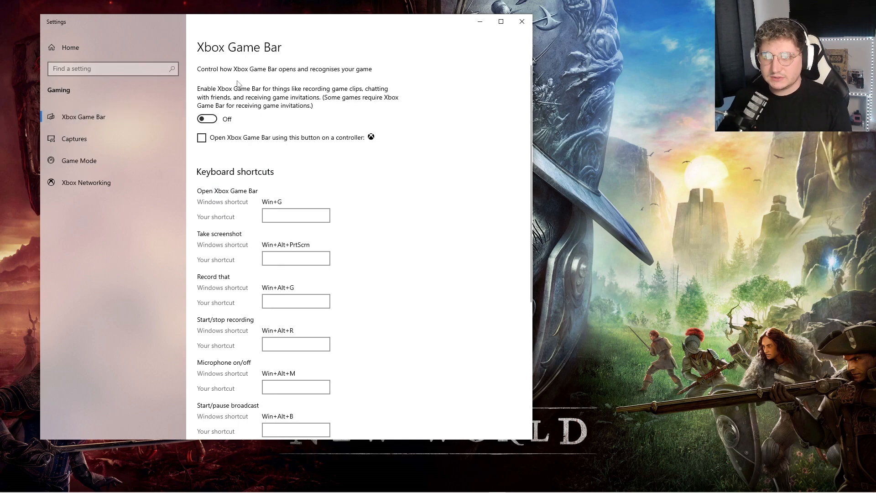
left_click(73, 139)
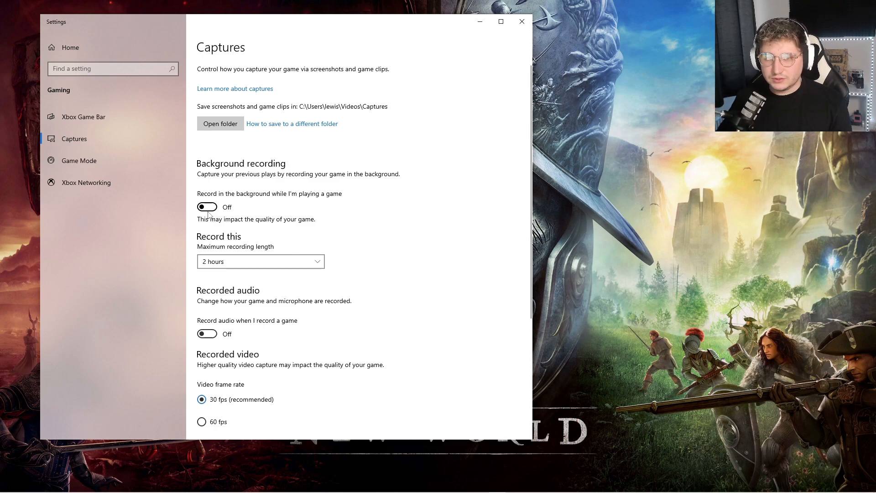
left_click(86, 183)
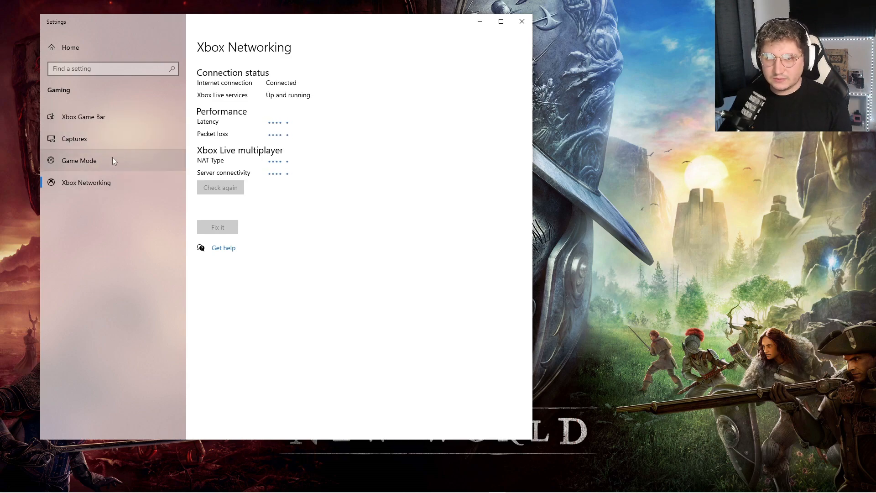
Return through Captures to Xbox Game Bar and close the Settings window
left_click(74, 139)
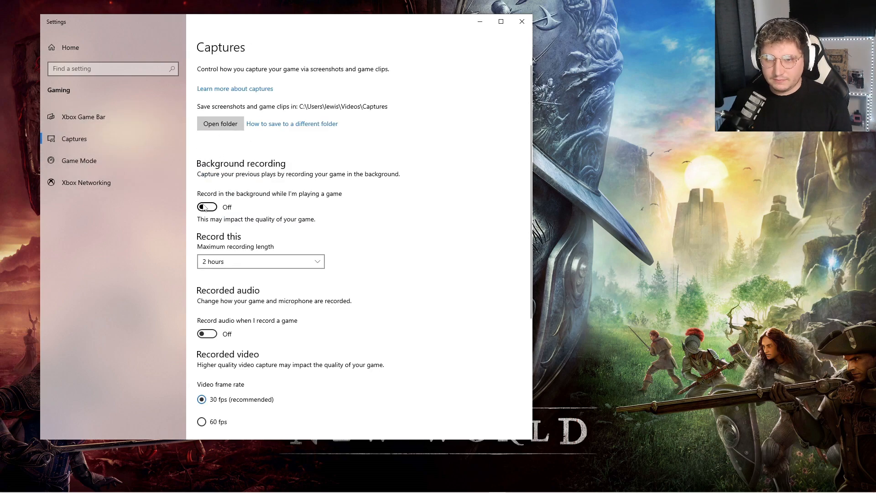
left_click(84, 116)
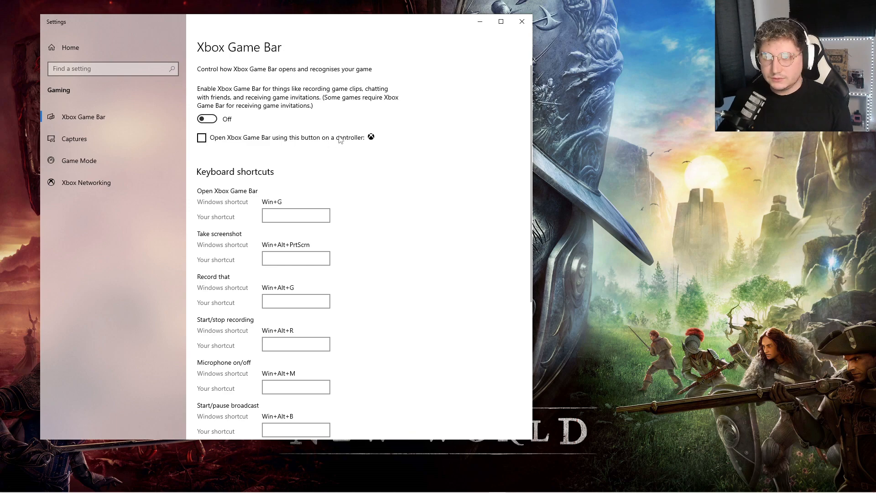
mouse_move(416, 137)
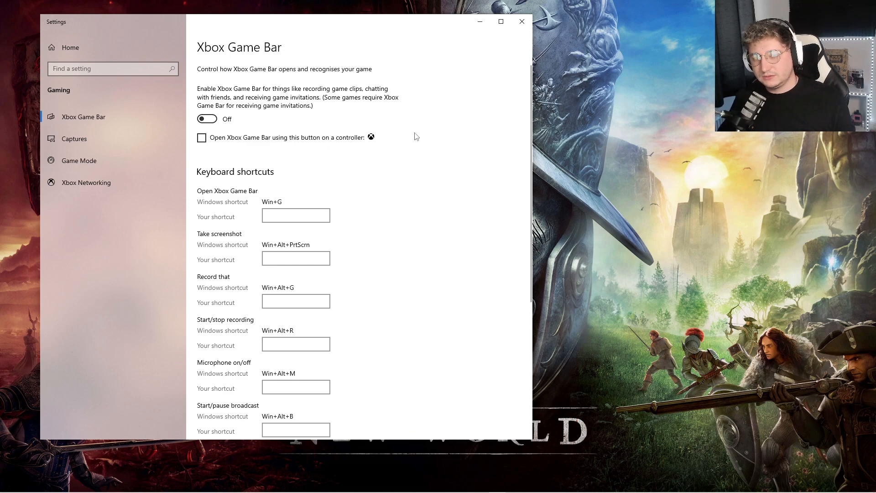
left_click(521, 21)
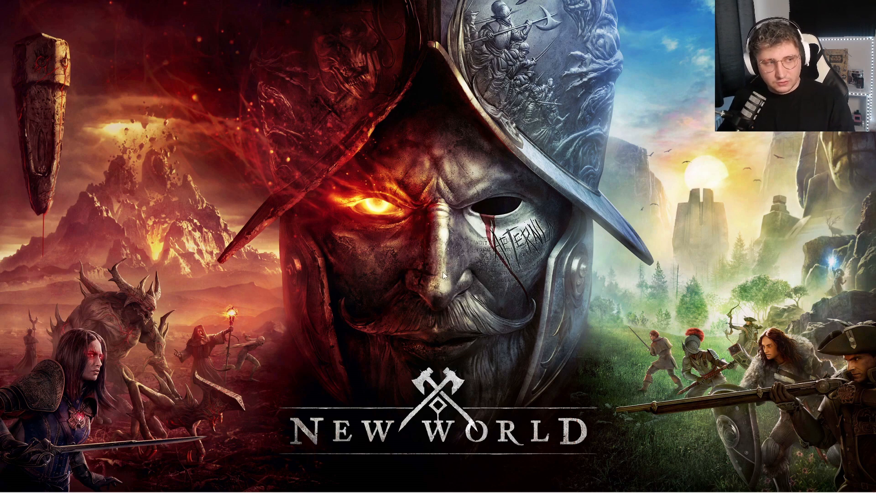
mouse_move(347, 234)
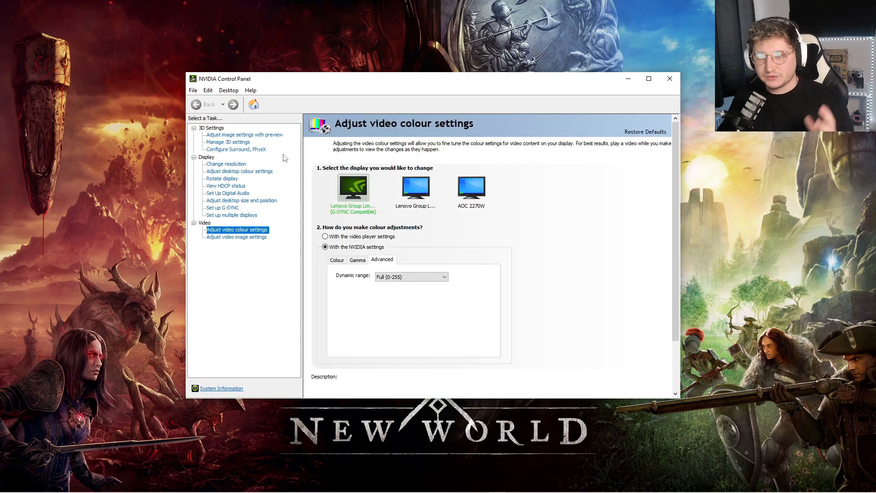
mouse_move(263, 139)
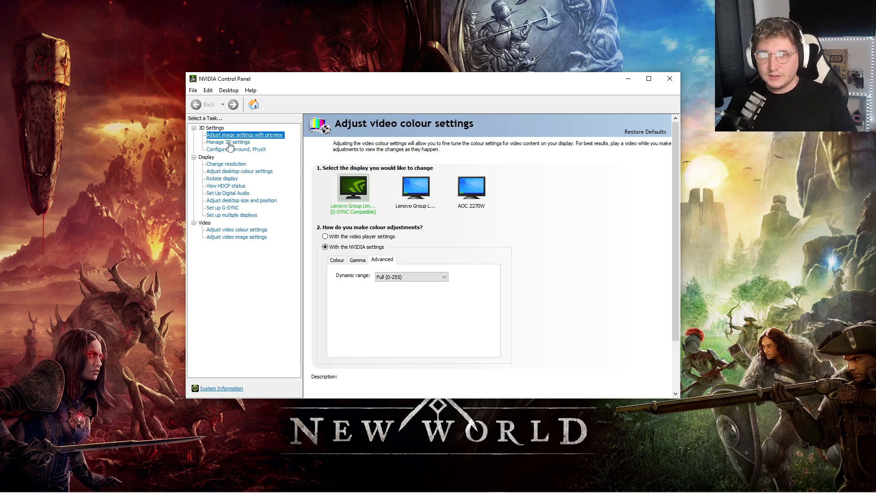
Keep 'Use the advanced 3D image settings' and jump to the Manage 3D Settings global list
left_click(244, 135)
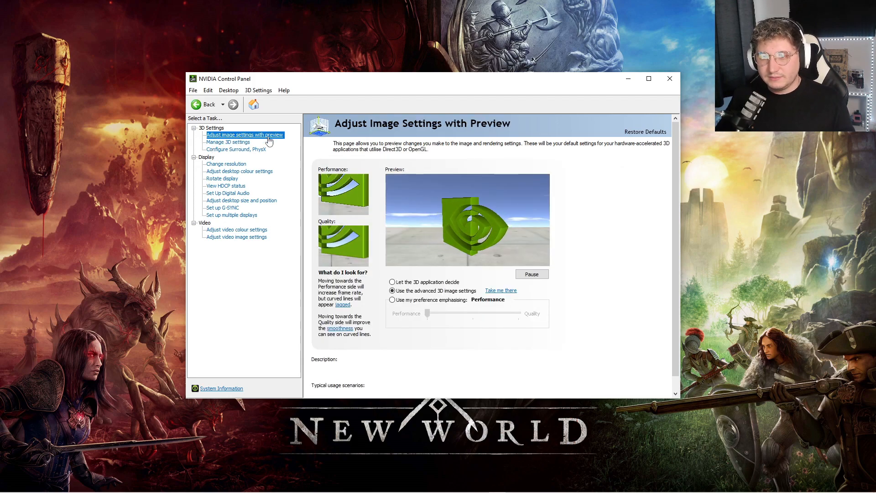
left_click(393, 290)
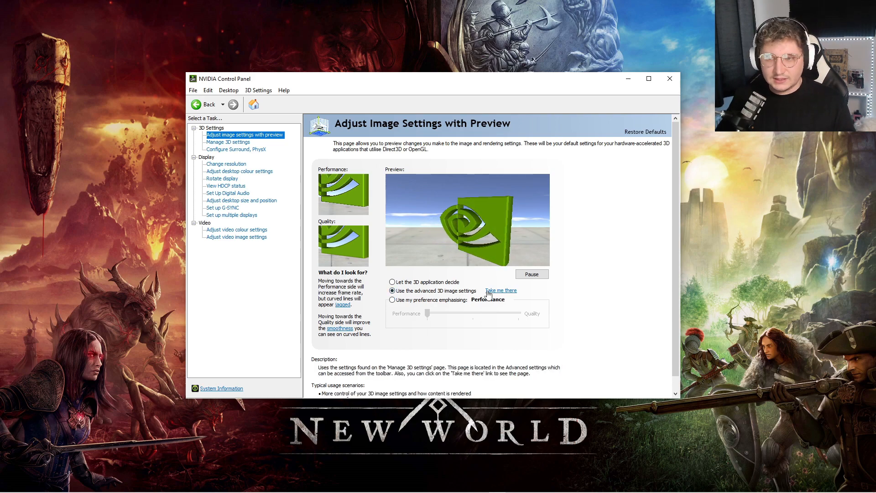
left_click(227, 142)
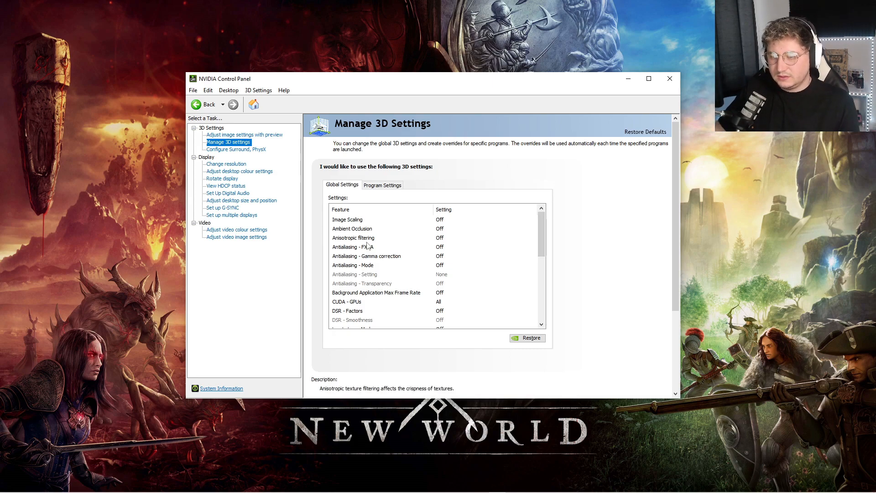
left_click(353, 247)
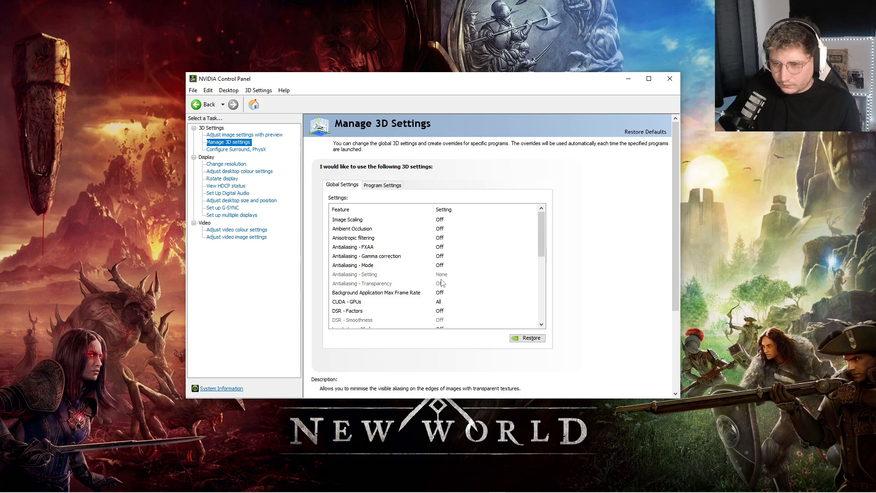
scroll("down", 3)
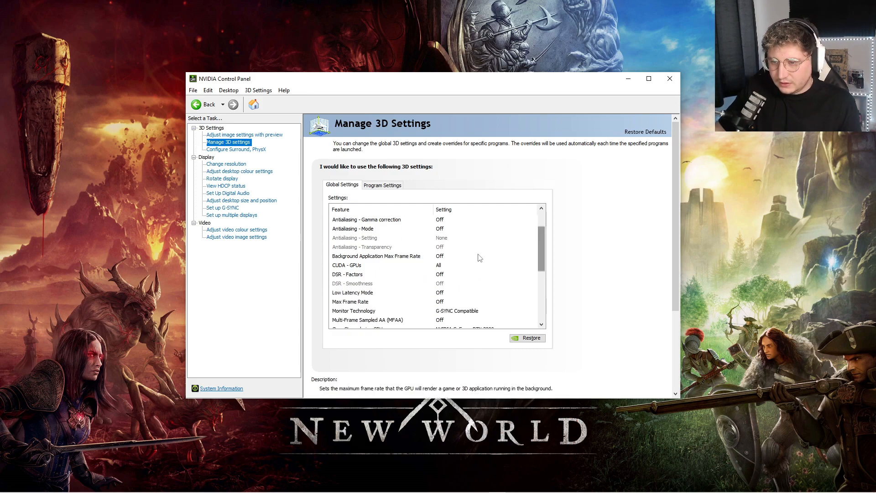
mouse_move(439, 263)
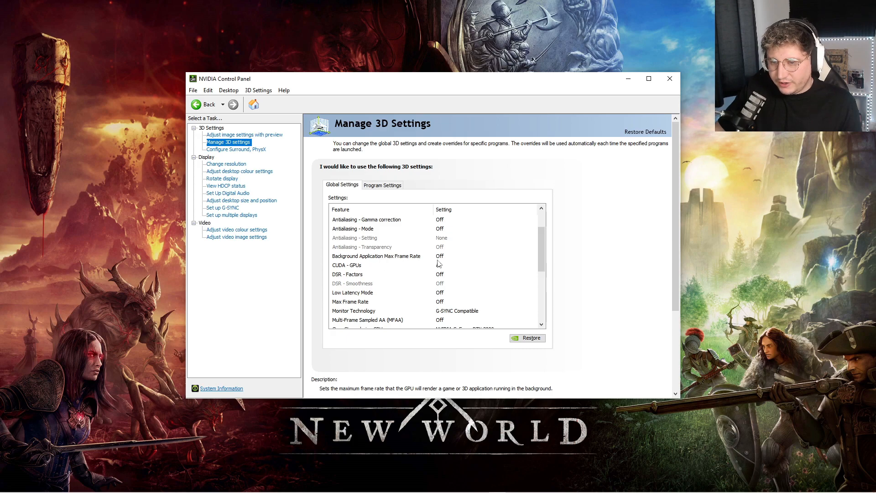
left_click(346, 264)
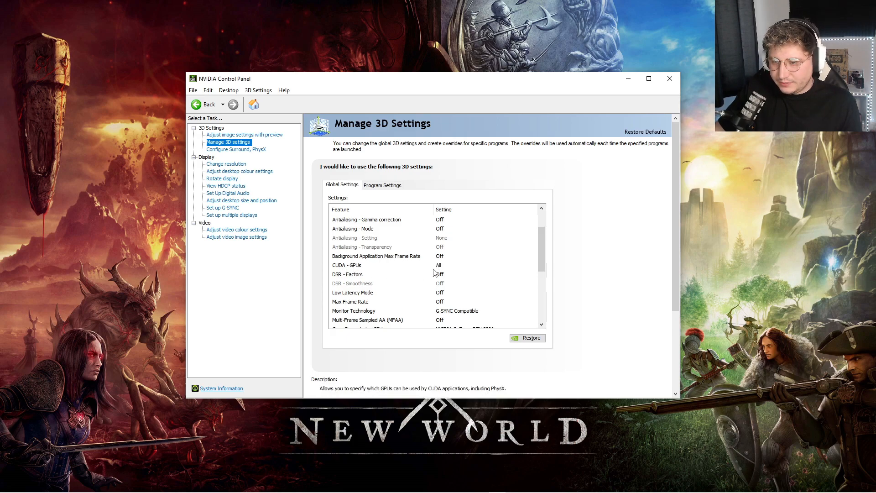
left_click(347, 273)
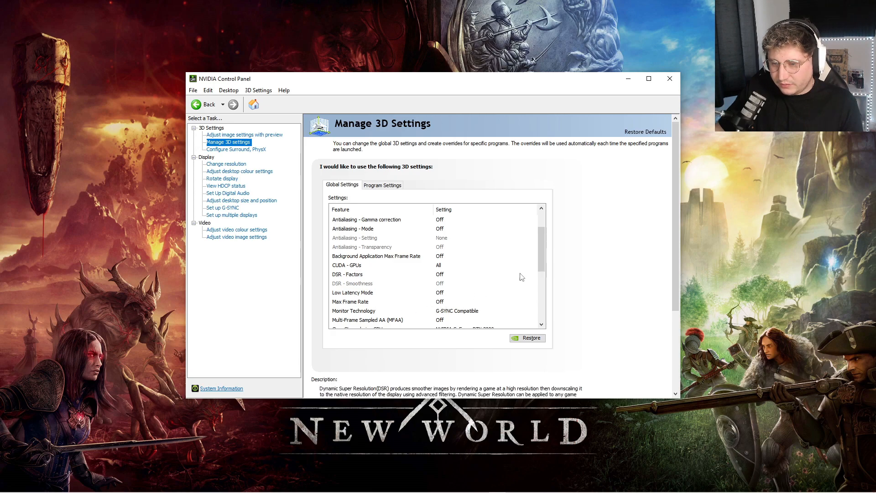
scroll("down", 3)
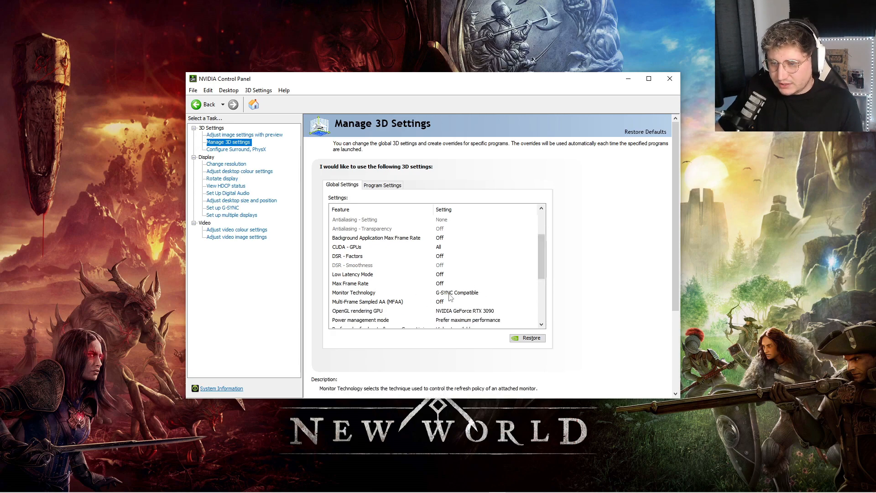
left_click(368, 301)
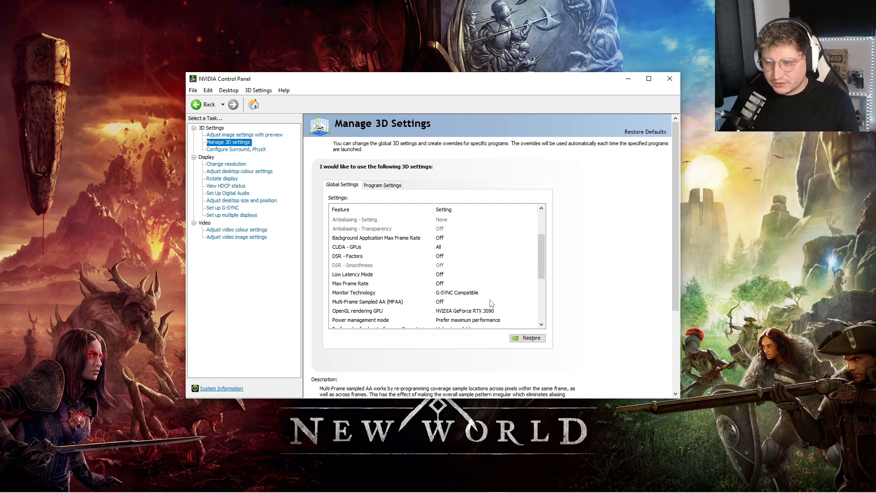
mouse_move(355, 309)
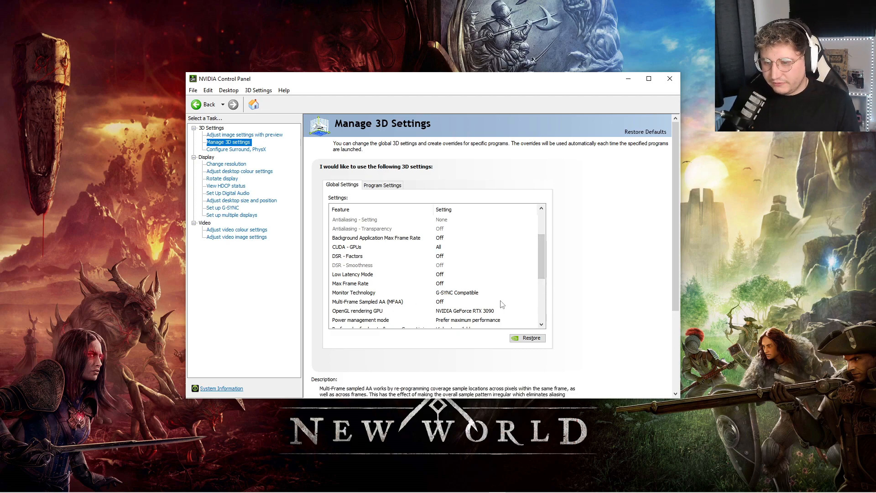
left_click(357, 310)
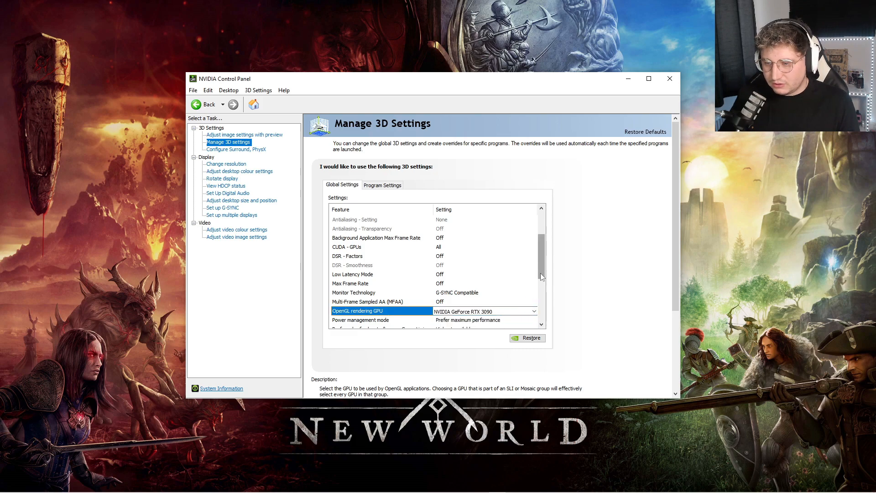
Scroll the global 3D settings to the bottom, leaving power mode at maximum performance, texture filtering high performance and vertical sync off
scroll("down", 3)
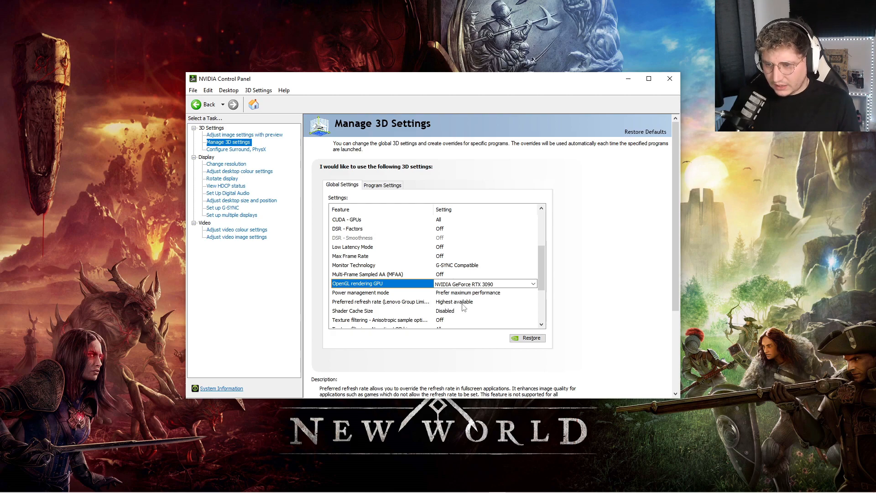
scroll("down", 3)
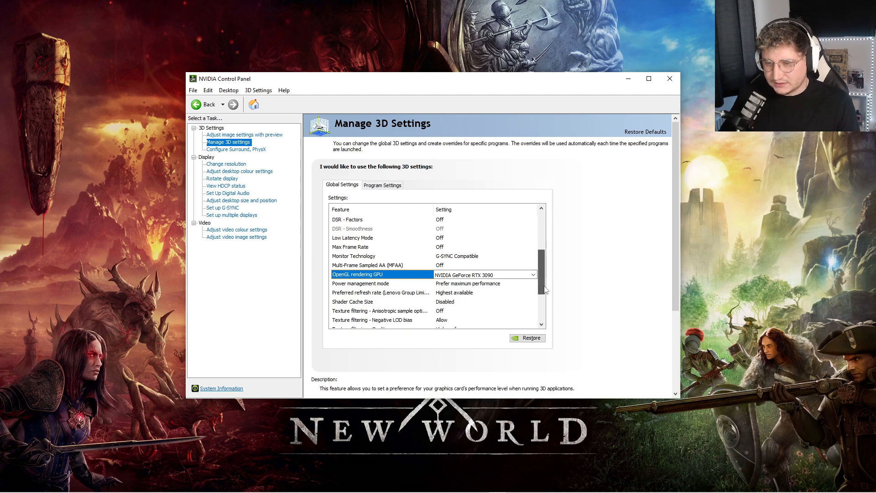
scroll("down", 3)
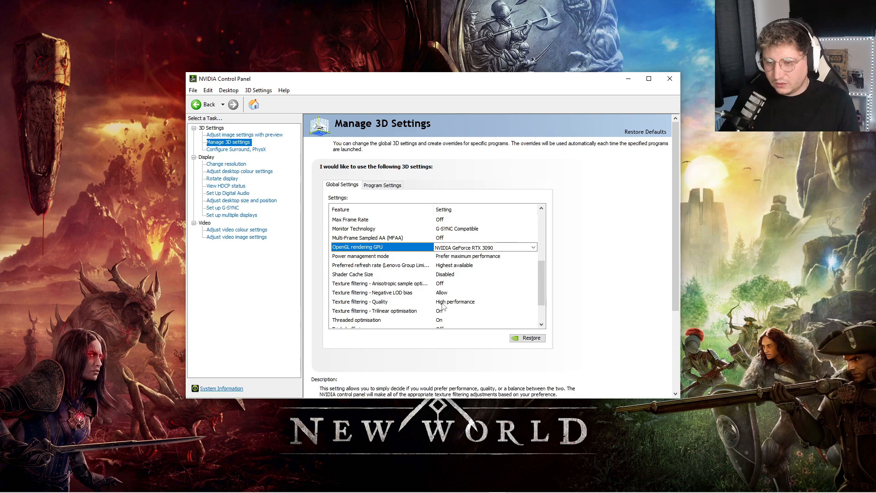
scroll("down", 3)
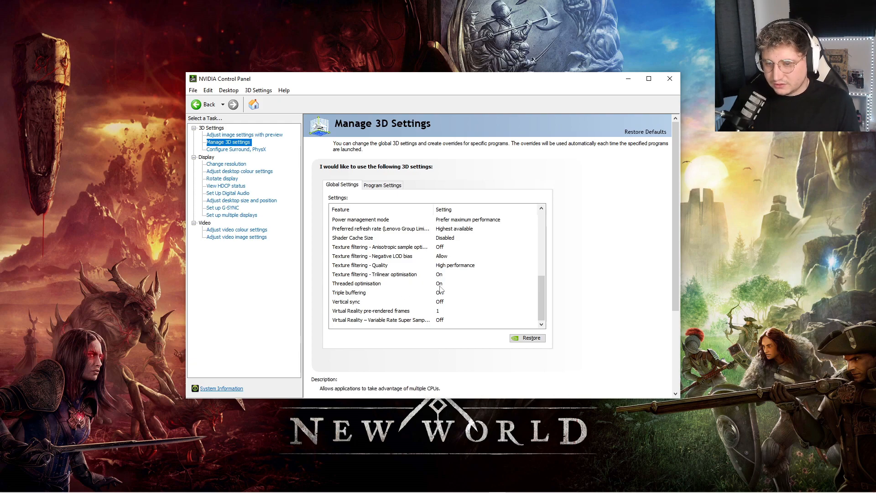
left_click(346, 301)
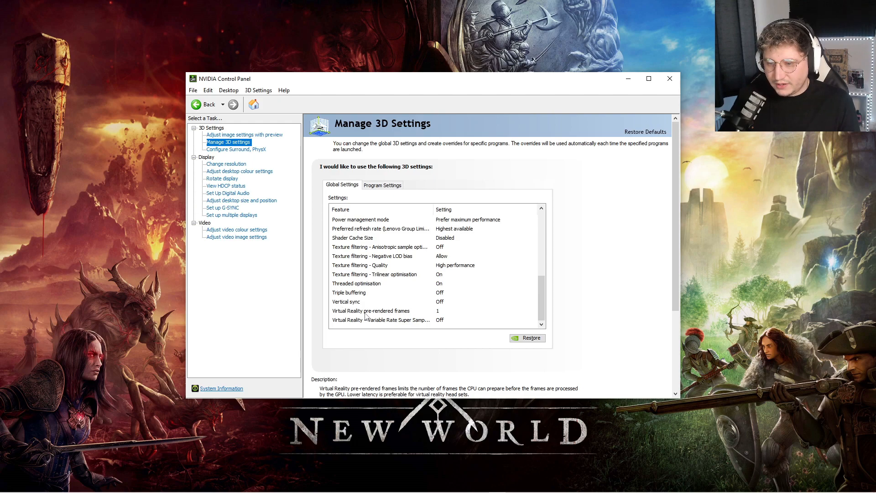
left_click(380, 319)
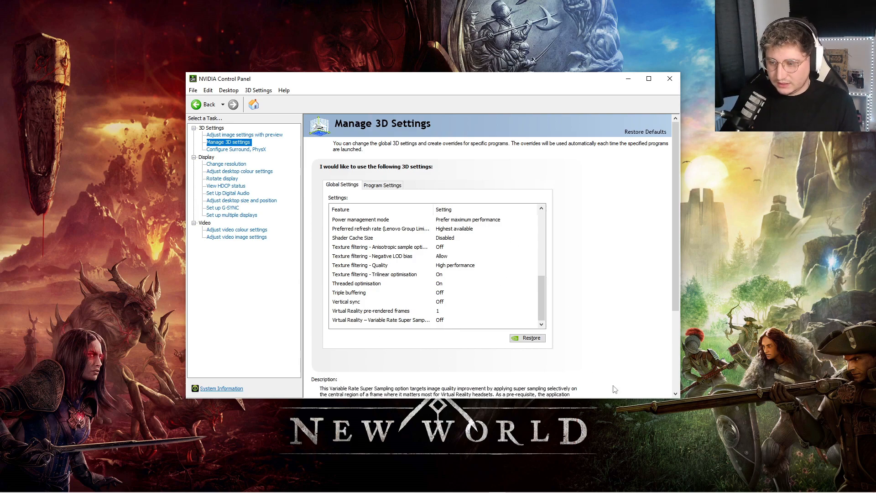
mouse_move(613, 268)
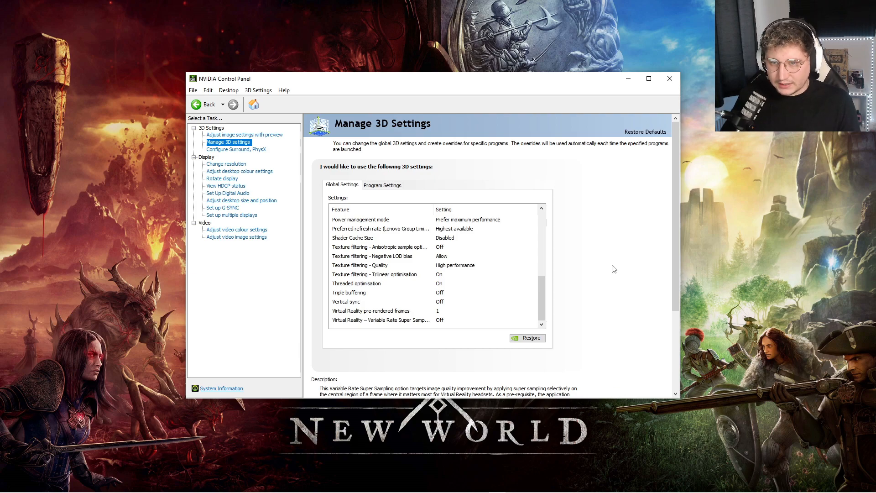
mouse_move(540, 145)
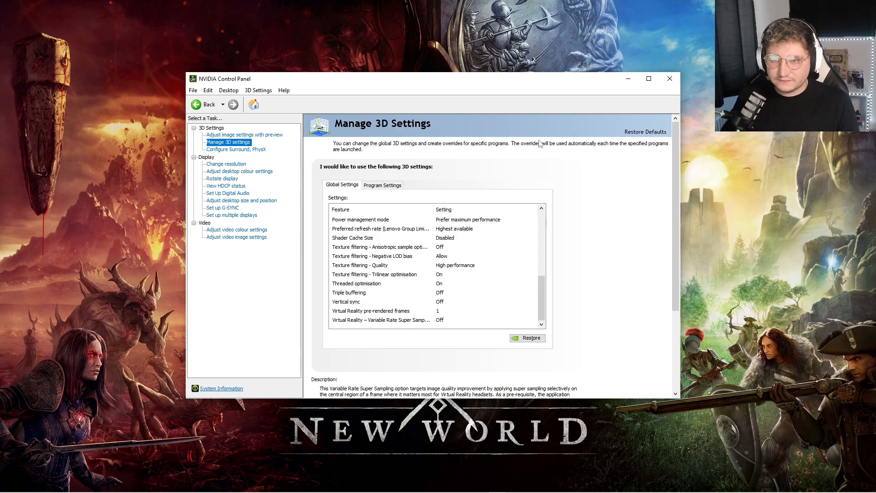
Show the Configure Surround, PhysX page with the PhysX processor on auto-select
left_click(236, 149)
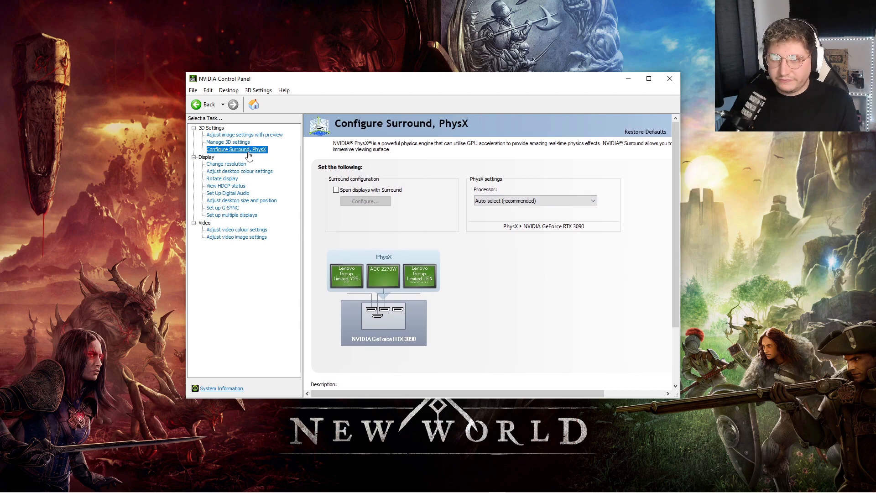
mouse_move(330, 218)
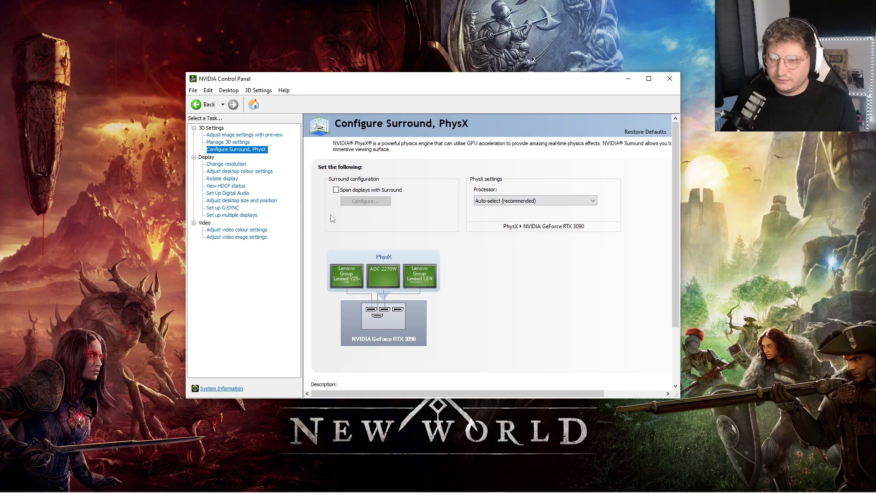
mouse_move(227, 164)
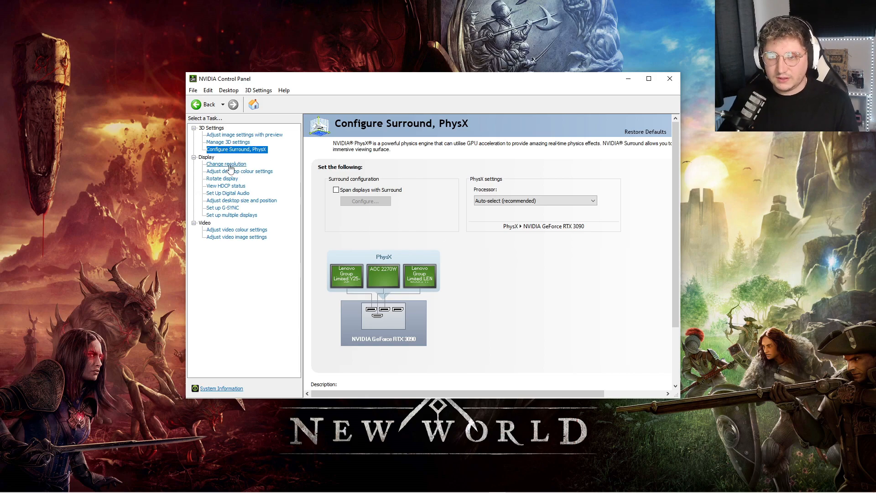
Select 1920 × 1080 under PC at 240Hz, apply it and keep the changes
left_click(226, 163)
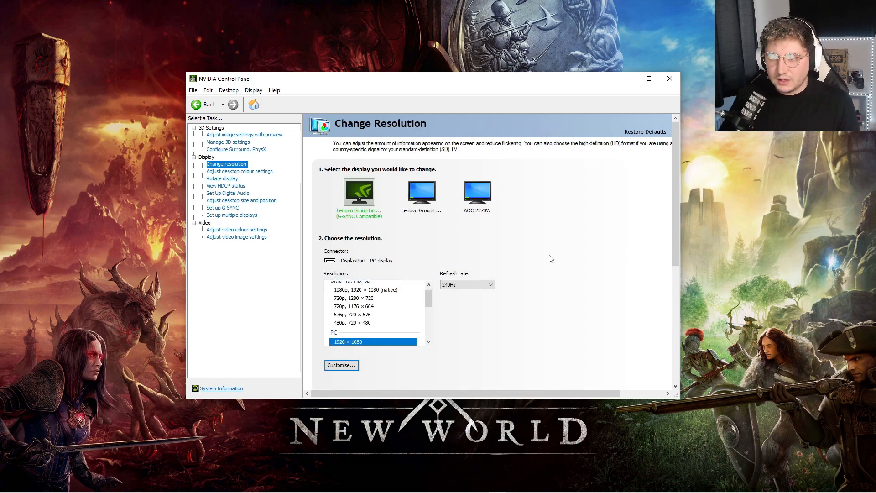
mouse_move(499, 225)
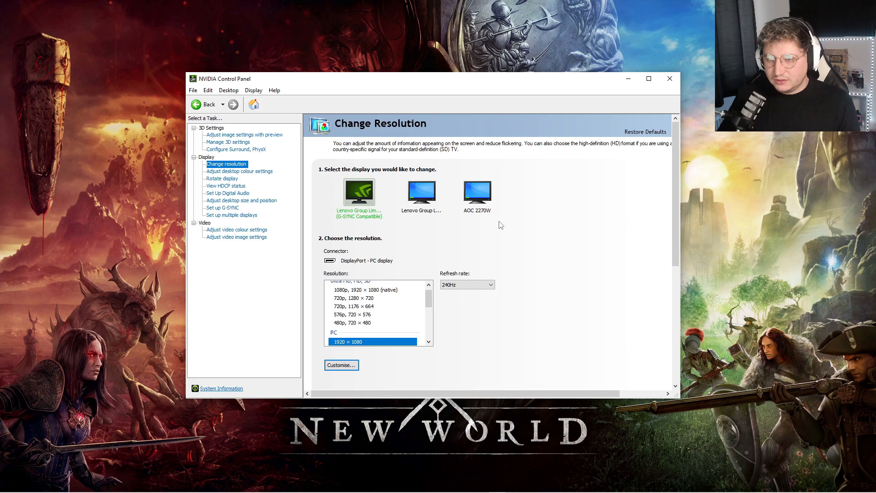
mouse_move(502, 250)
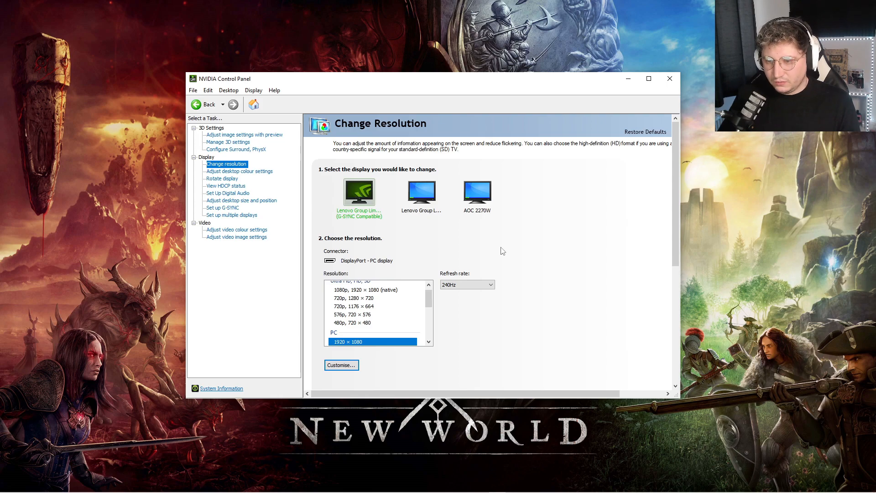
scroll("down", 3)
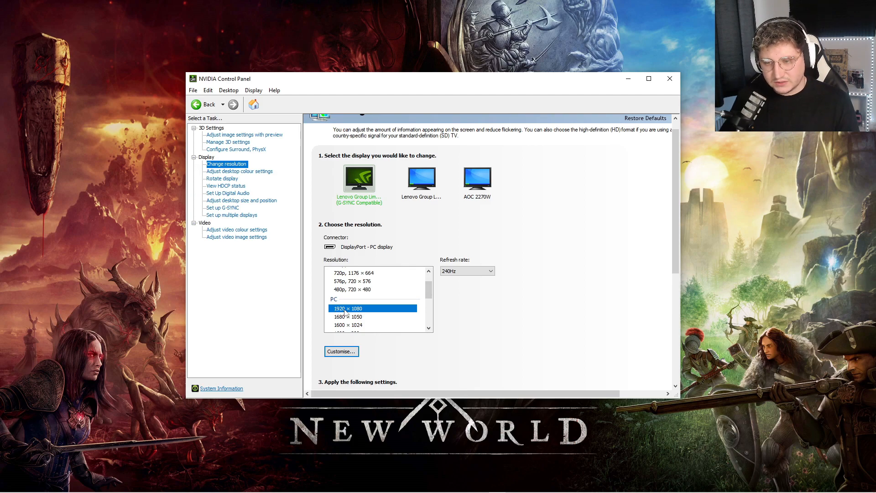
left_click(490, 271)
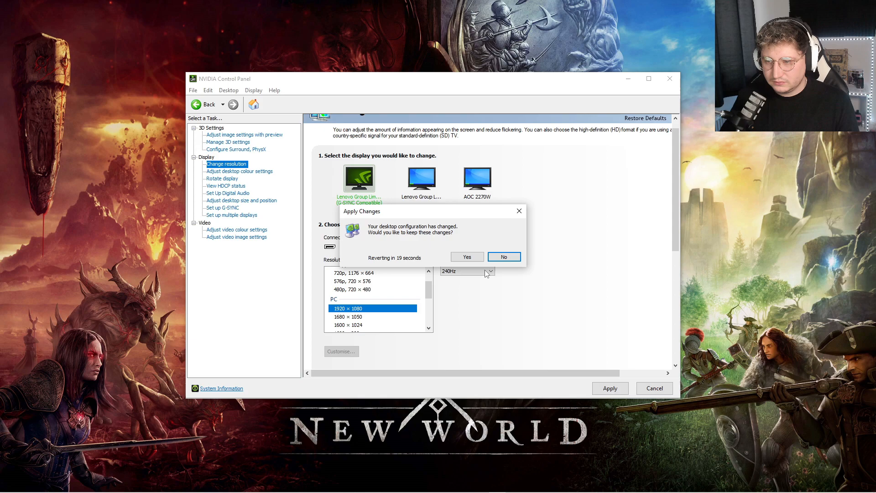
left_click(502, 256)
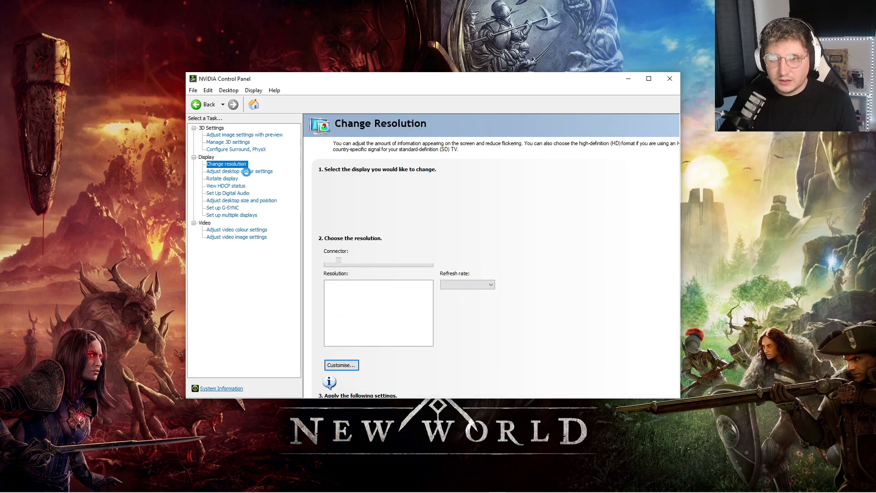
Review the desktop colour settings at defaults, then move to the Rotate Display page
left_click(239, 170)
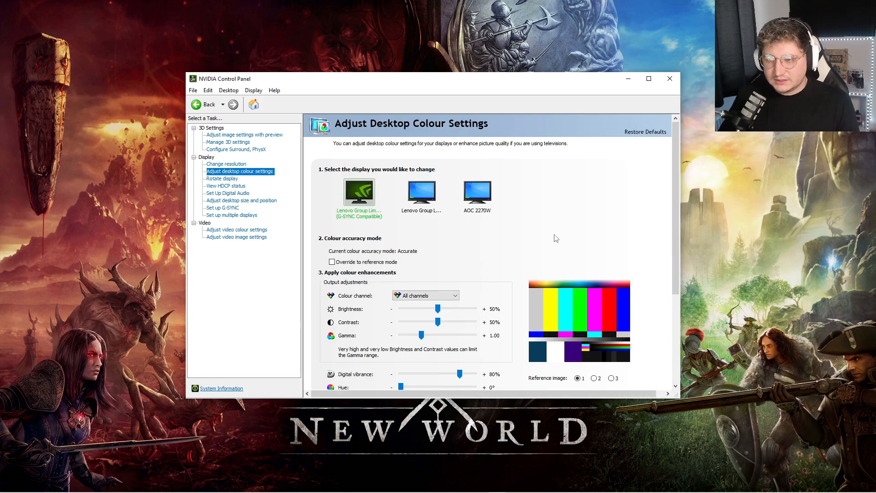
scroll("down", 3)
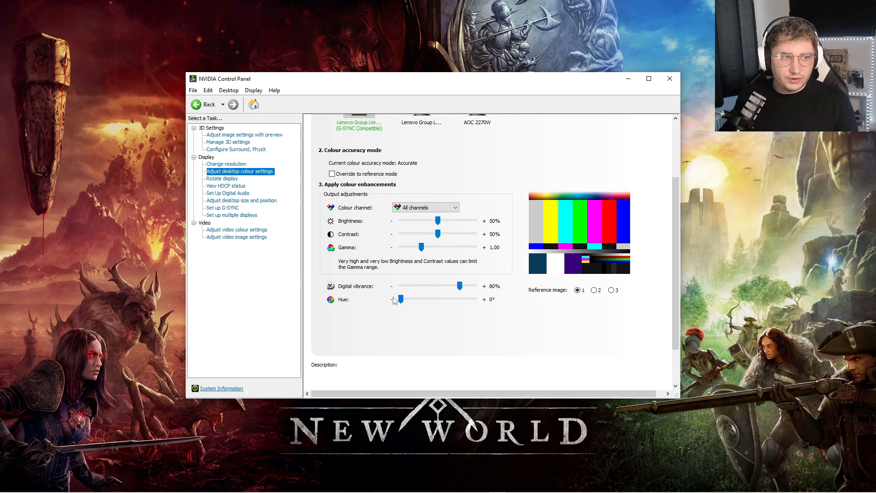
mouse_move(396, 311)
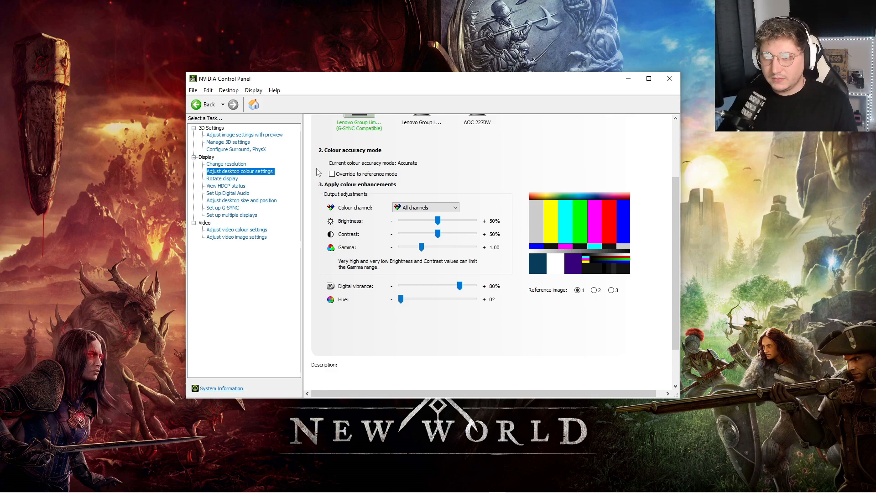
mouse_move(383, 189)
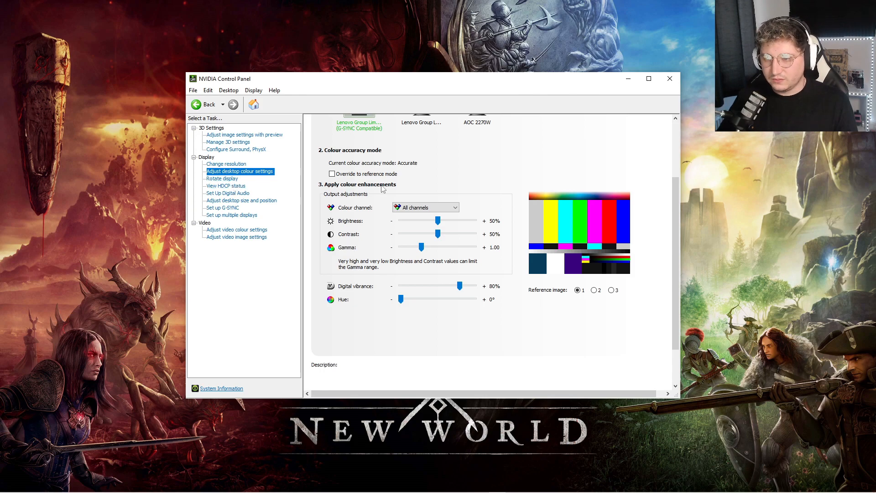
left_click(223, 178)
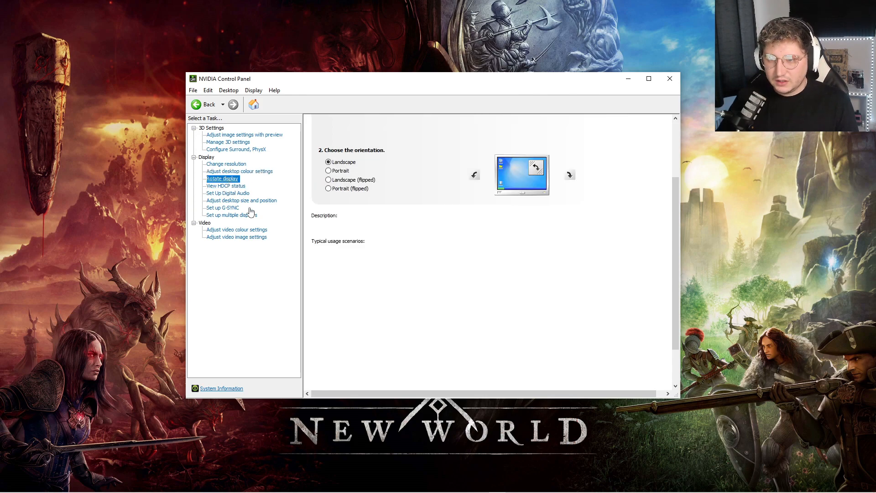
Review the HDCP status and digital audio pages and reach Adjust desktop size and position
left_click(223, 178)
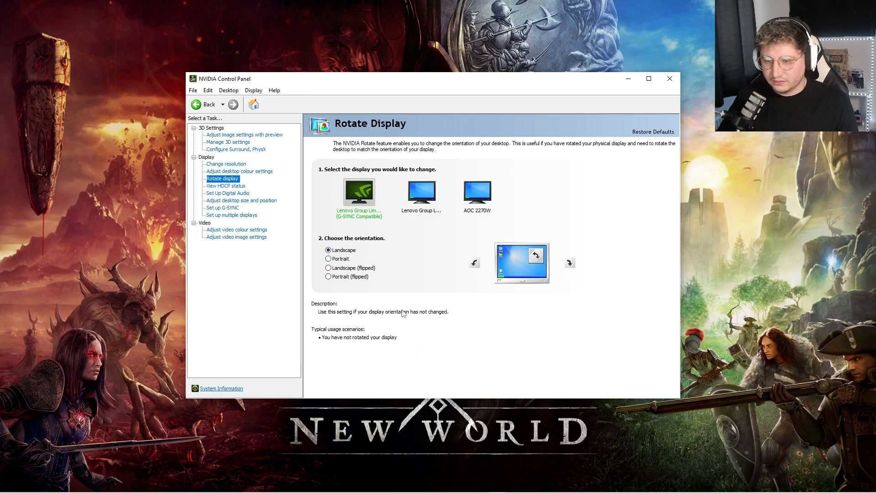
left_click(226, 185)
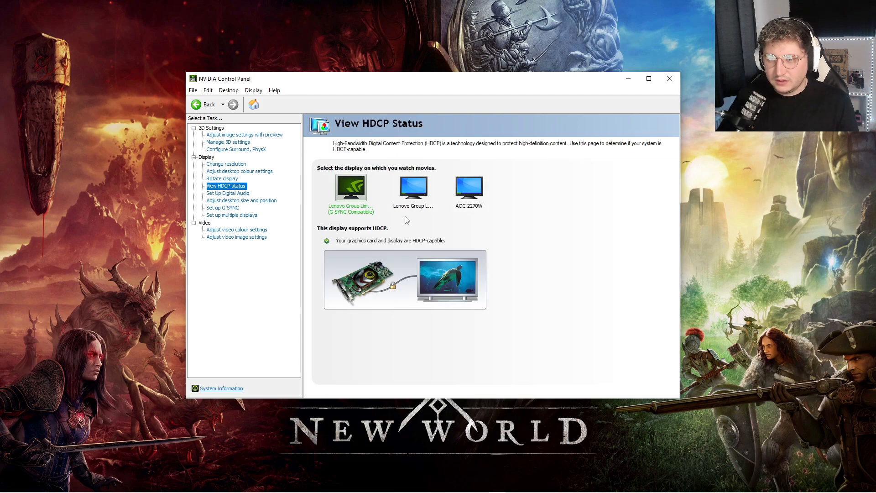
left_click(227, 192)
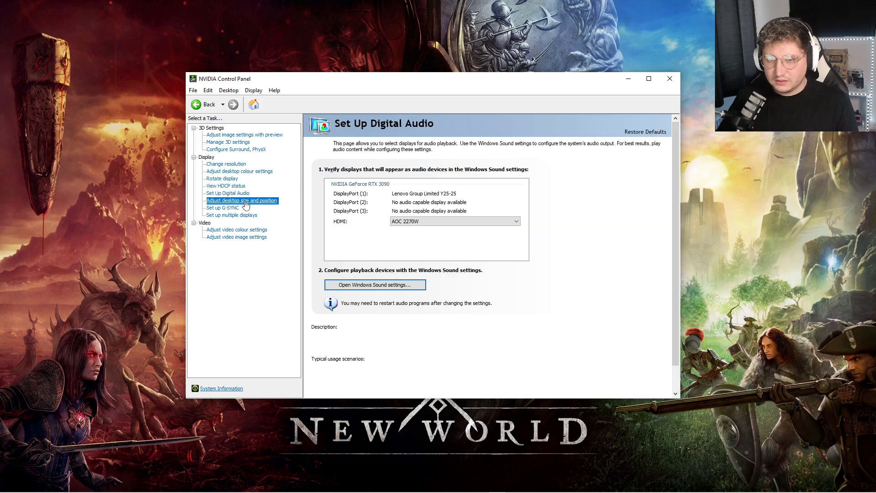
left_click(241, 200)
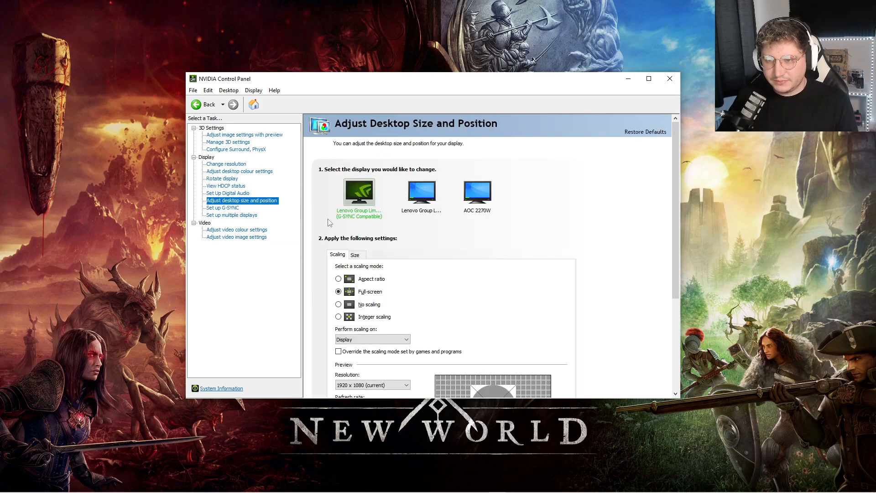
Keep full-screen scaling performed on the Display, then move to the G-SYNC setup page
scroll("down", 3)
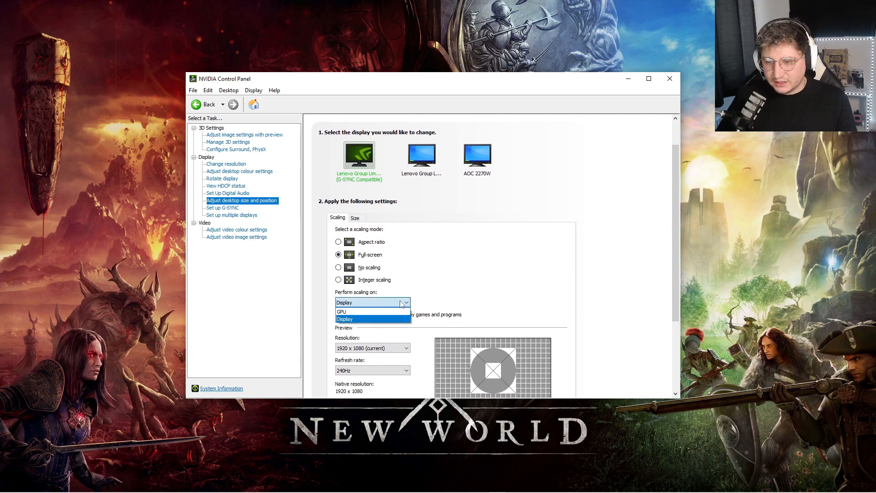
left_click(345, 319)
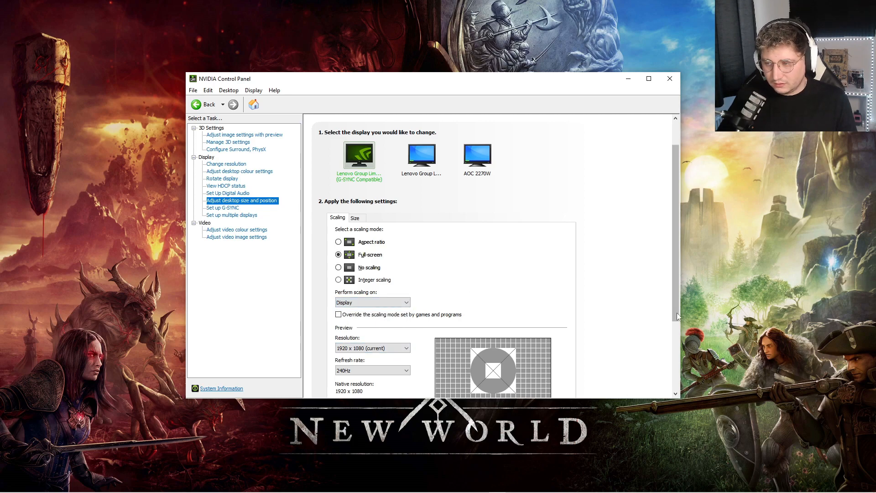
scroll("down", 3)
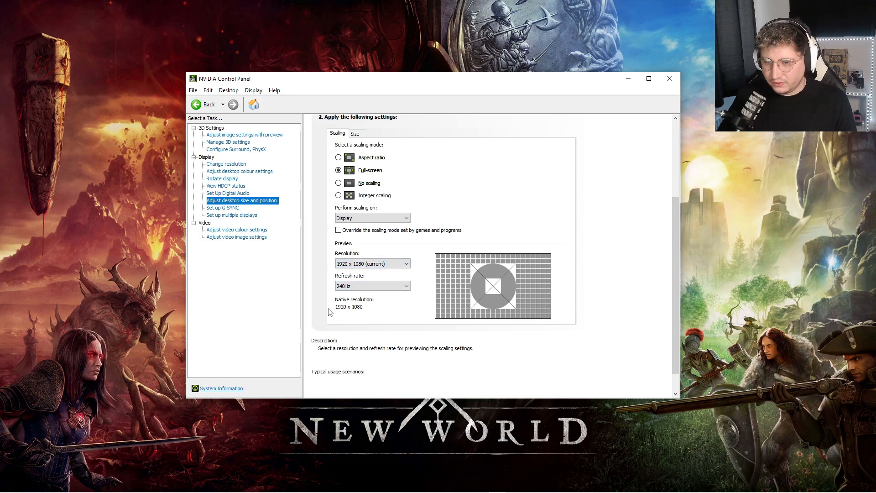
mouse_move(374, 334)
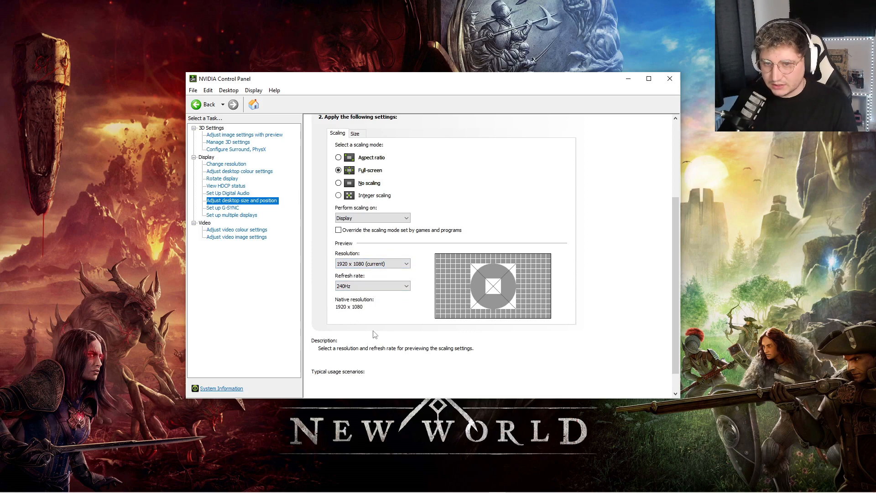
left_click(222, 207)
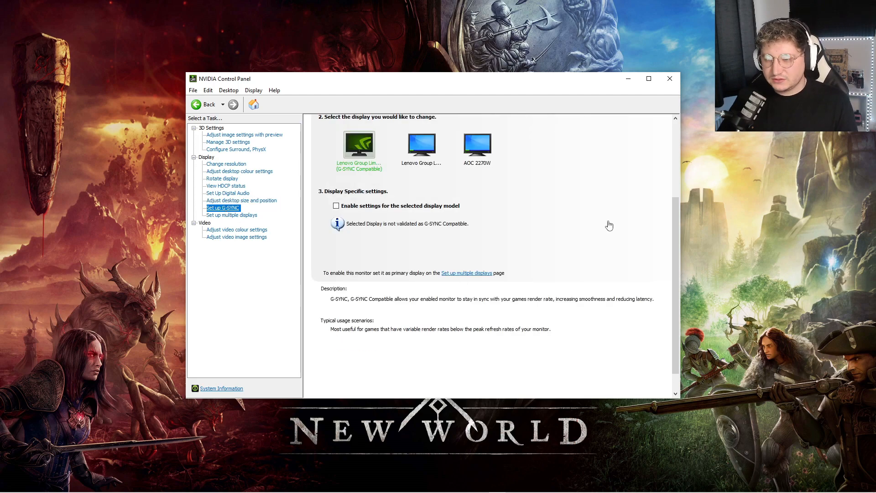
Enable G-SYNC for the selected display and review the page before the video colour settings
left_click(335, 205)
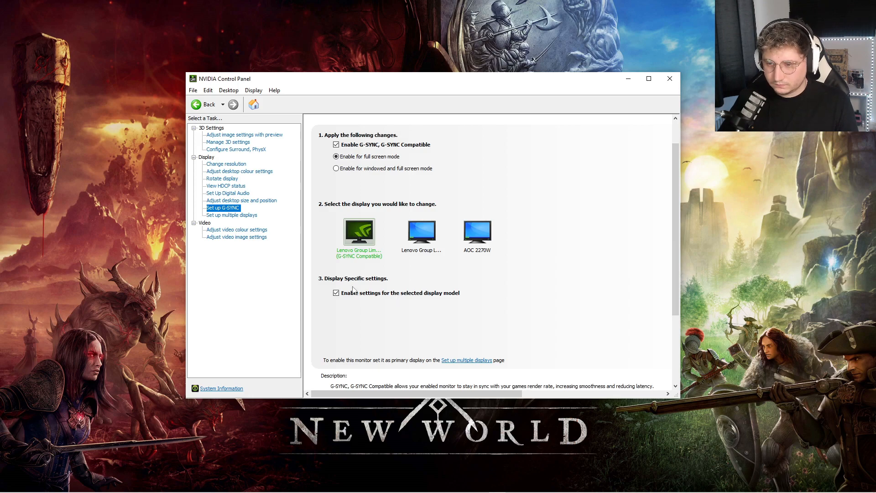
scroll("down", 3)
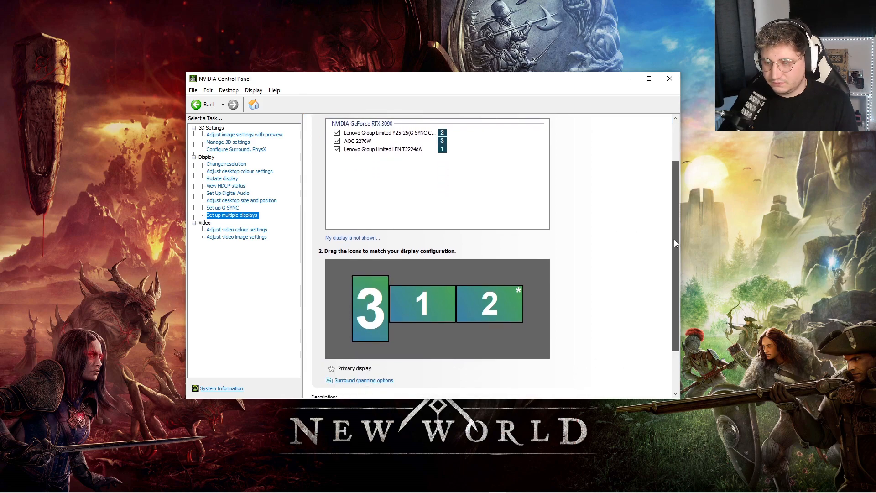
scroll("down", 3)
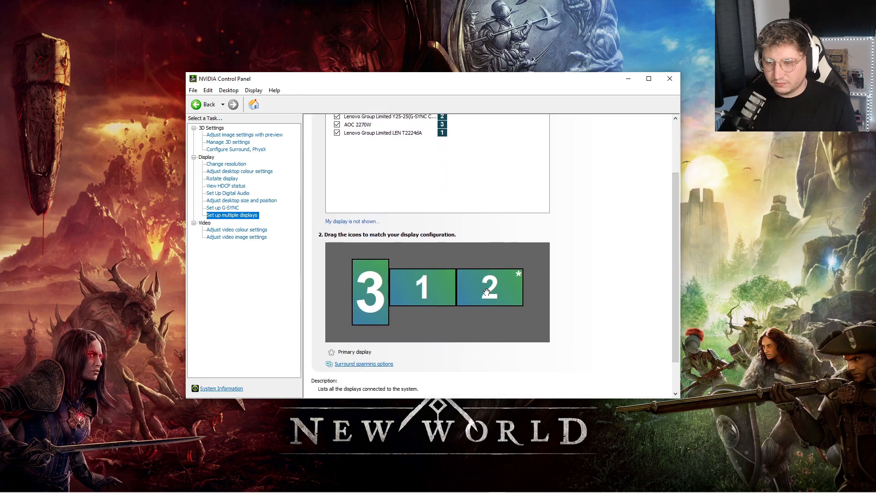
left_click(236, 230)
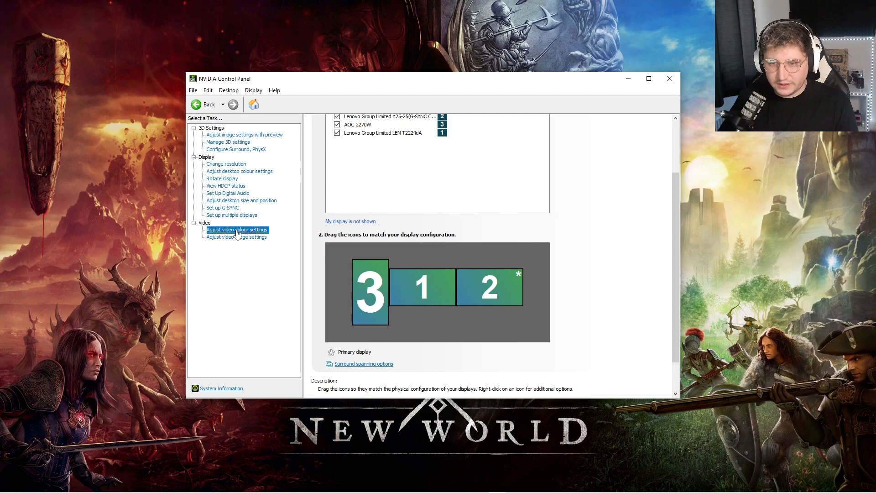
Use NVIDIA colour settings for video with dynamic range Full (0-255), then reach video image settings
left_click(238, 230)
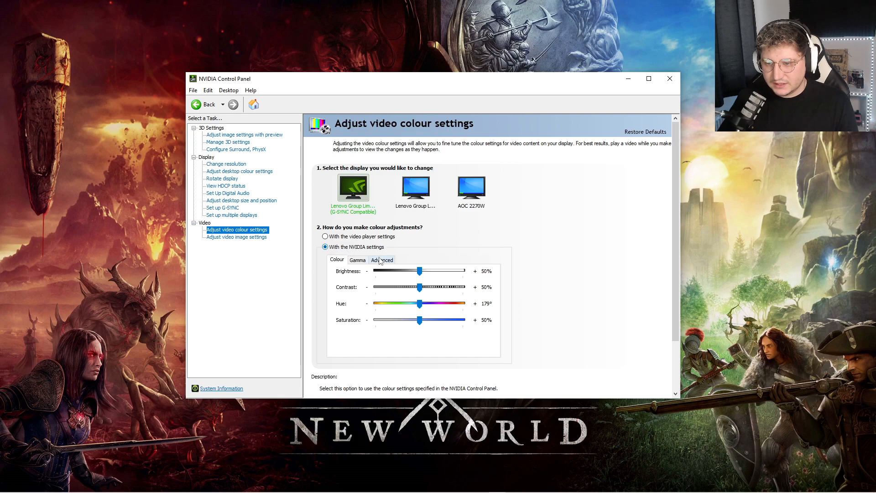
left_click(381, 259)
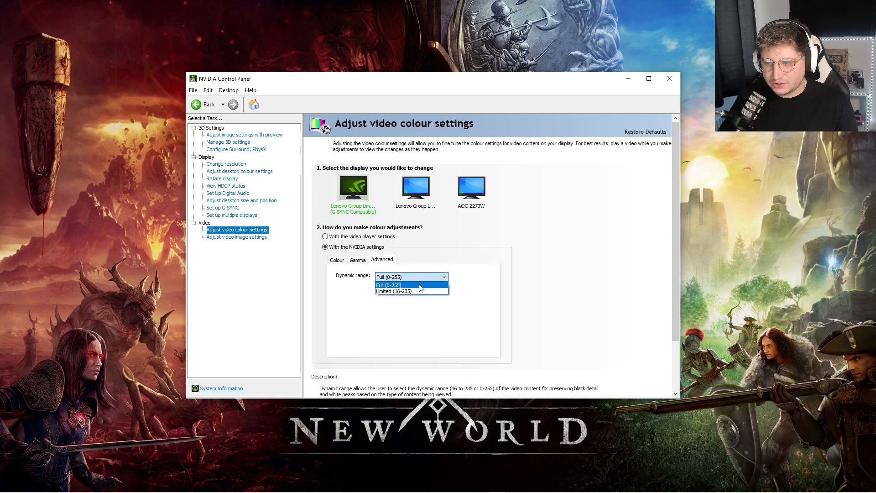
left_click(389, 285)
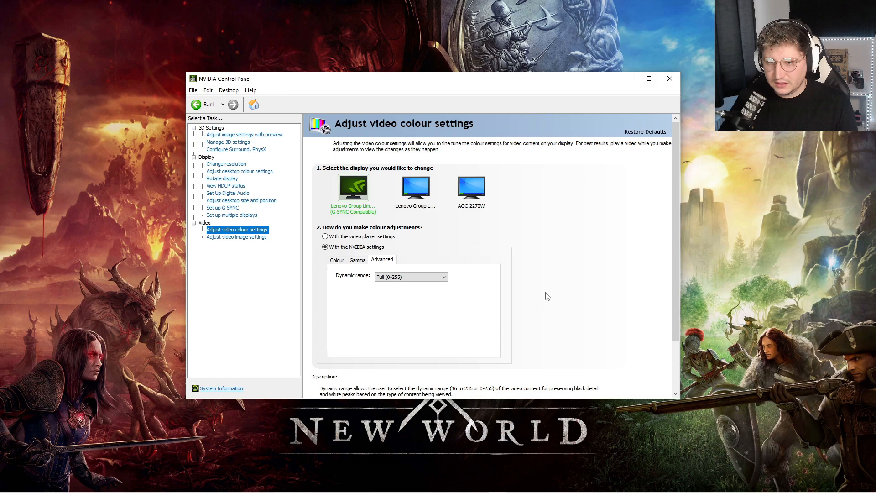
left_click(236, 237)
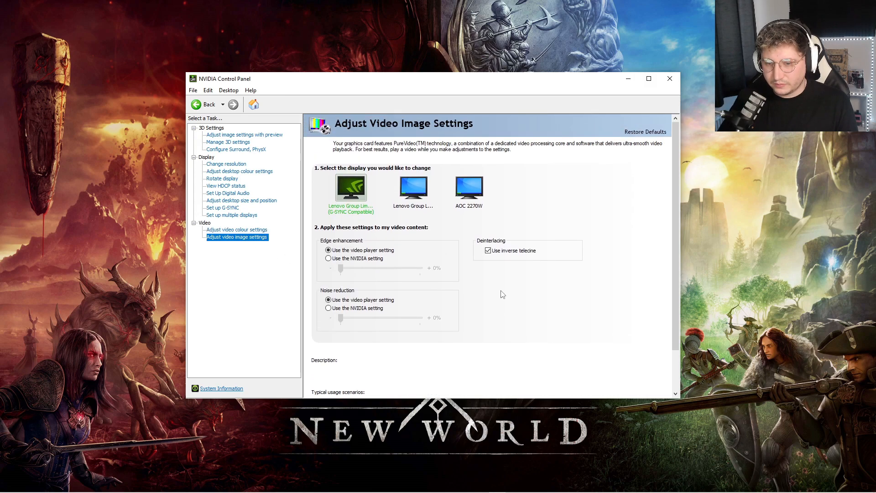
mouse_move(407, 273)
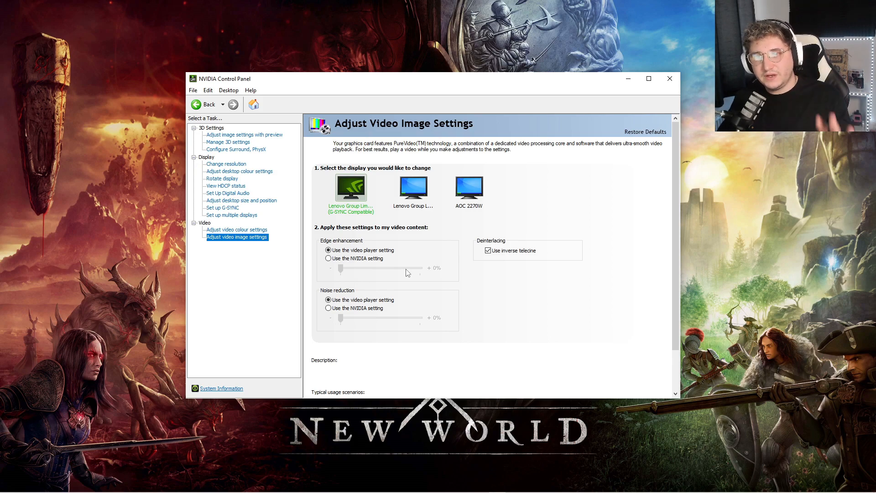
mouse_move(404, 275)
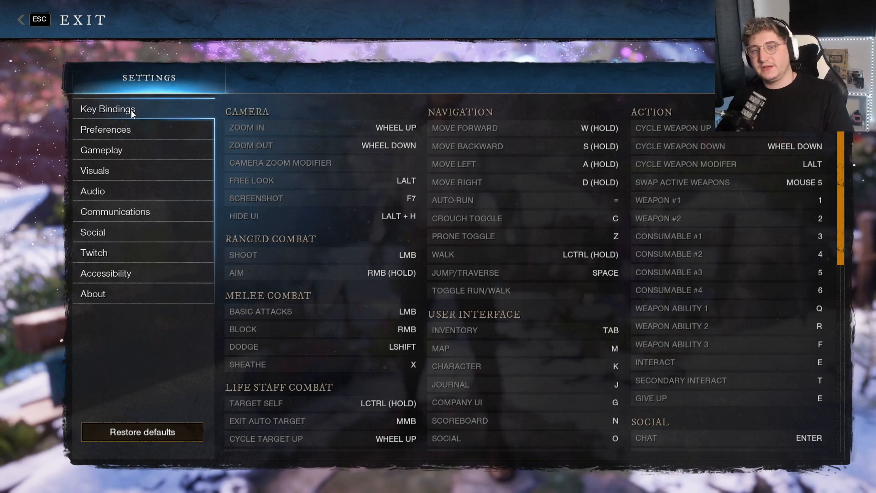
mouse_move(695, 170)
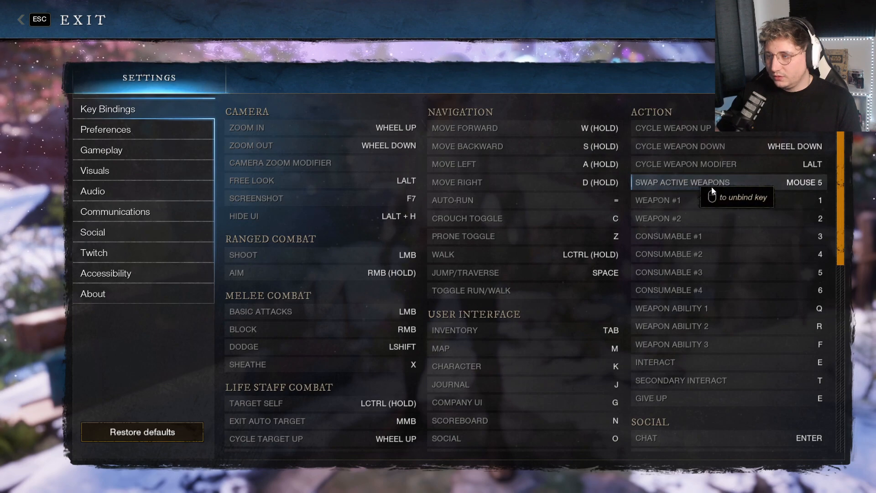
mouse_move(777, 189)
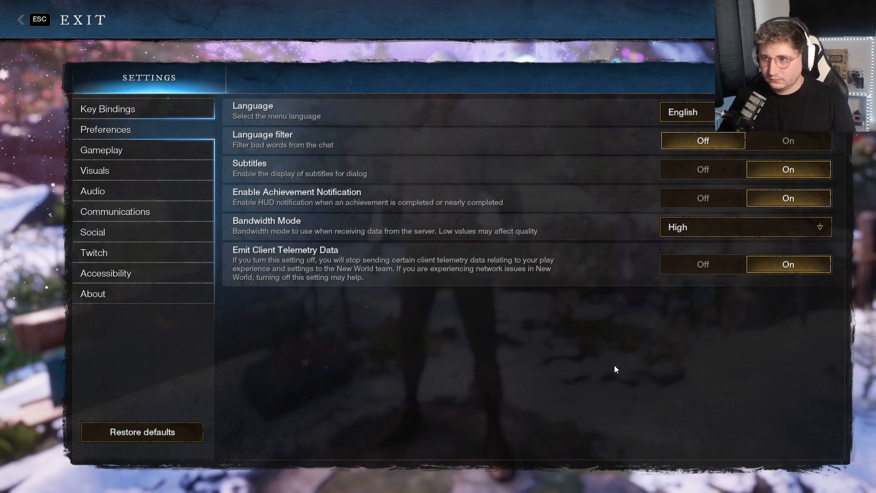
mouse_move(437, 170)
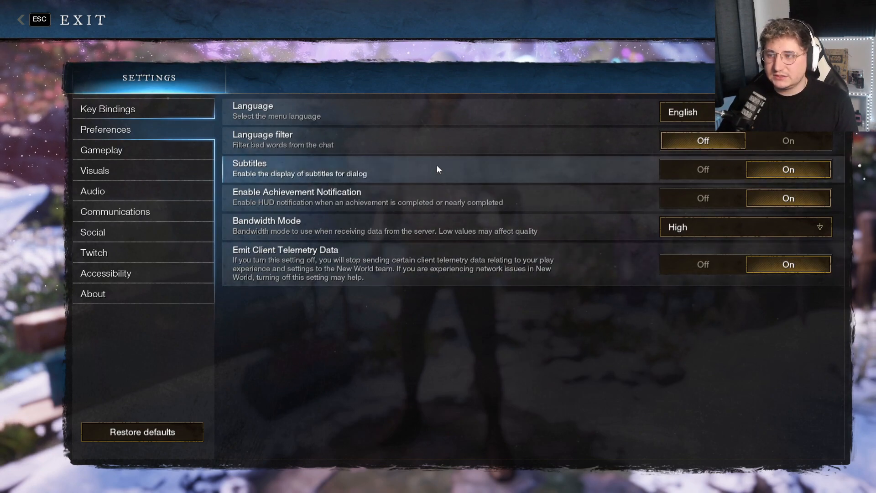
mouse_move(515, 146)
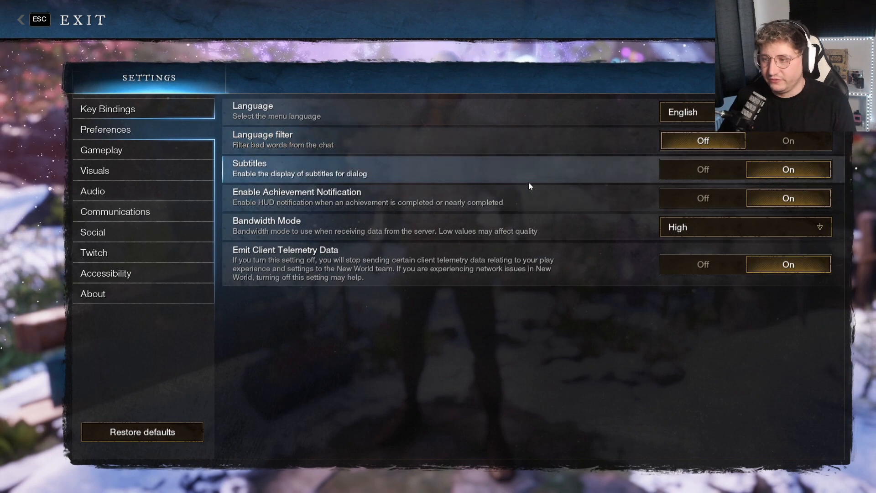
mouse_move(732, 154)
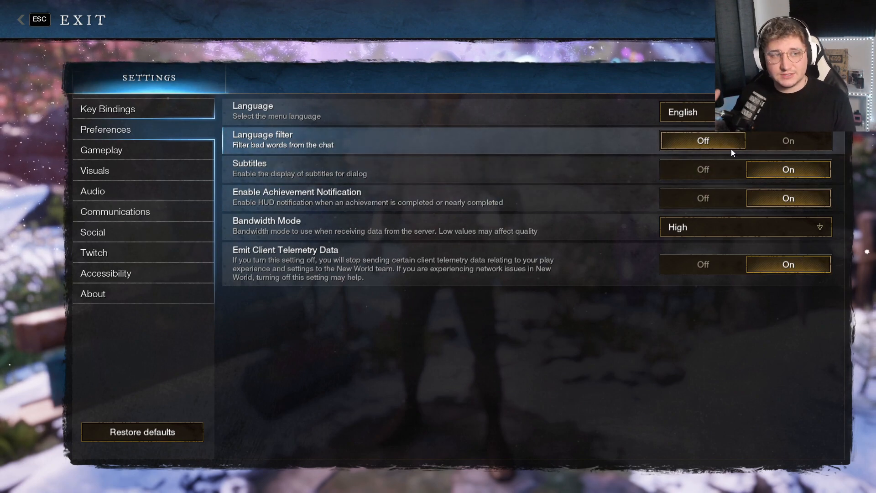
mouse_move(422, 164)
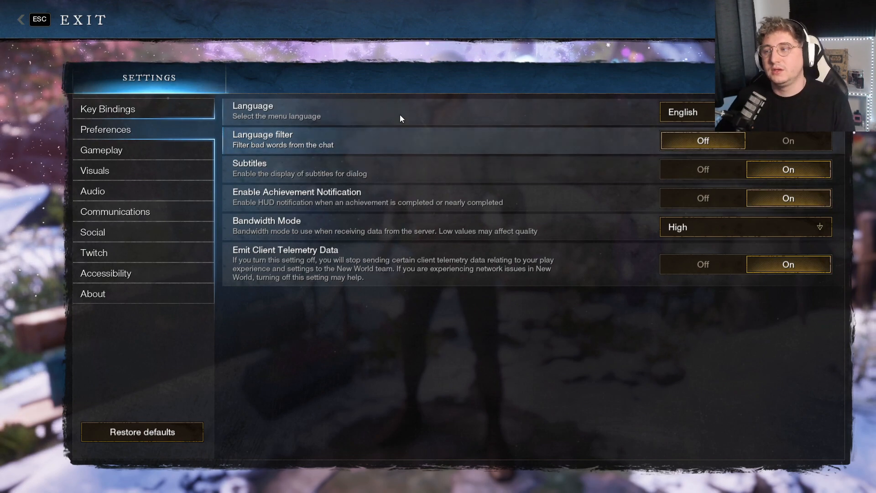
mouse_move(436, 235)
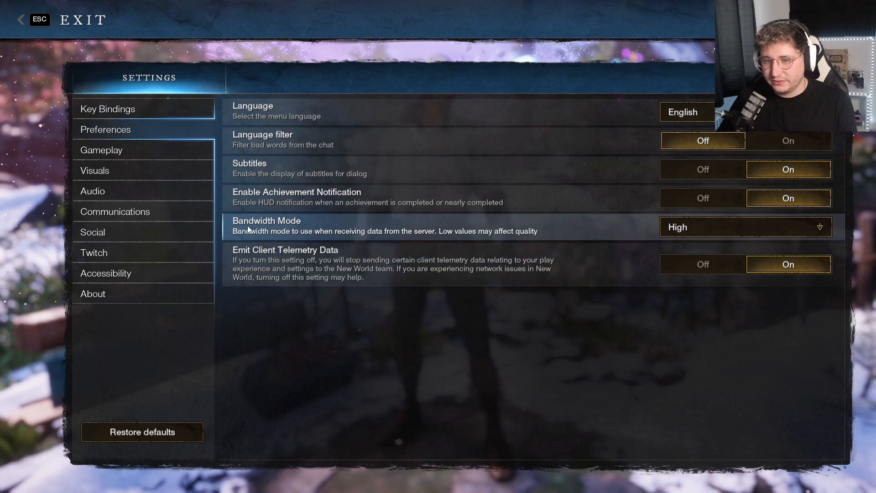
Leave the Preferences unchanged and switch to the Gameplay settings
left_click(746, 227)
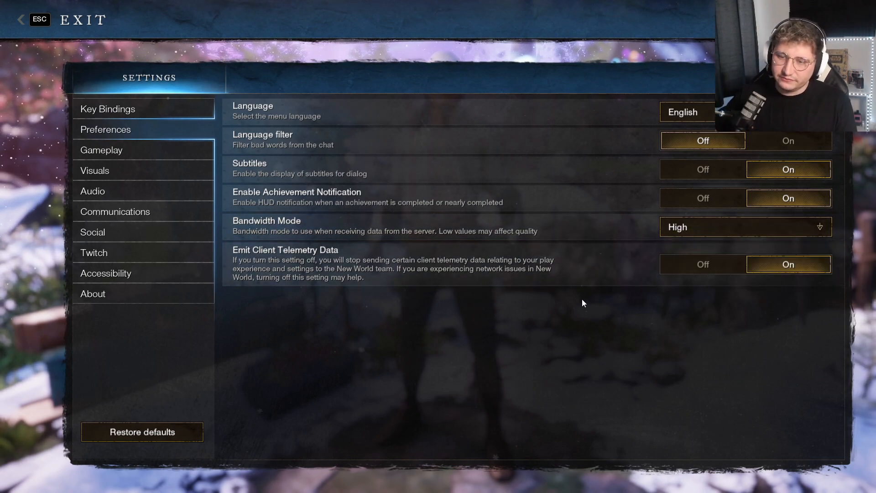
mouse_move(244, 115)
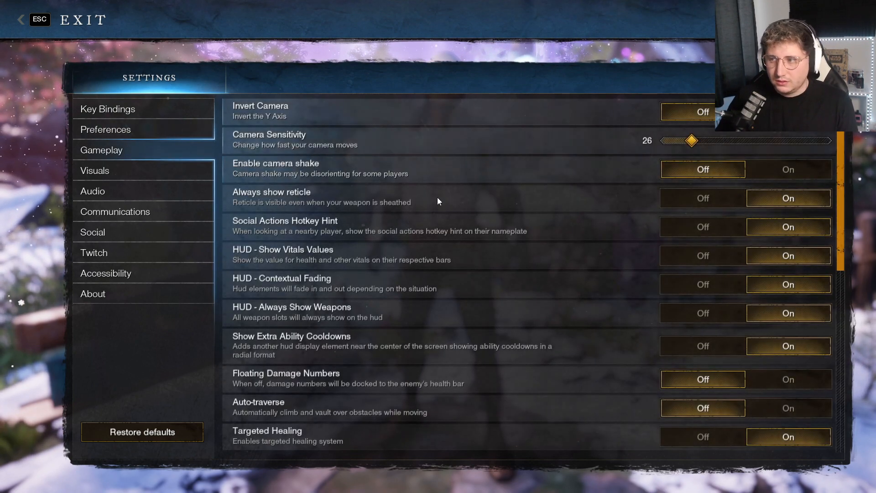
mouse_move(363, 147)
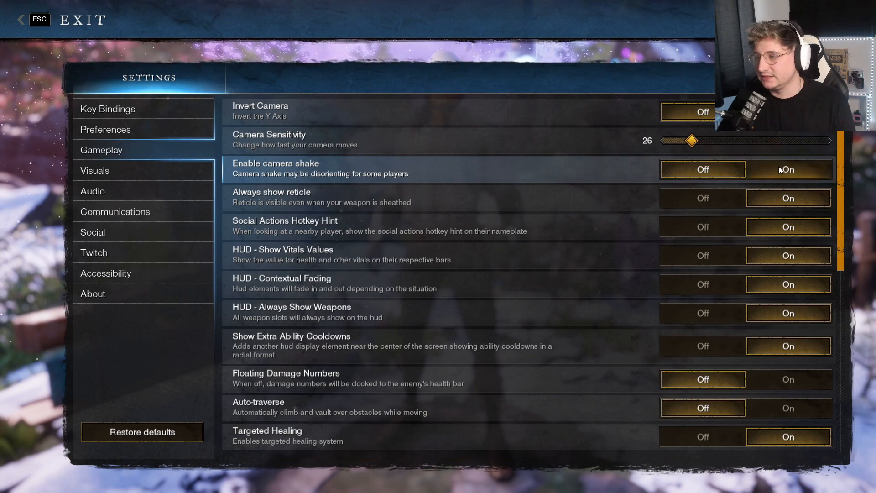
scroll("down", 3)
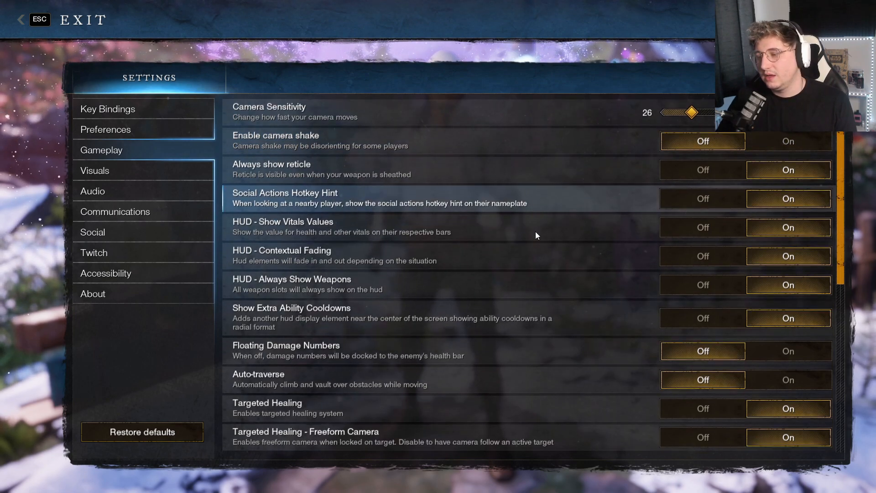
scroll("down", 3)
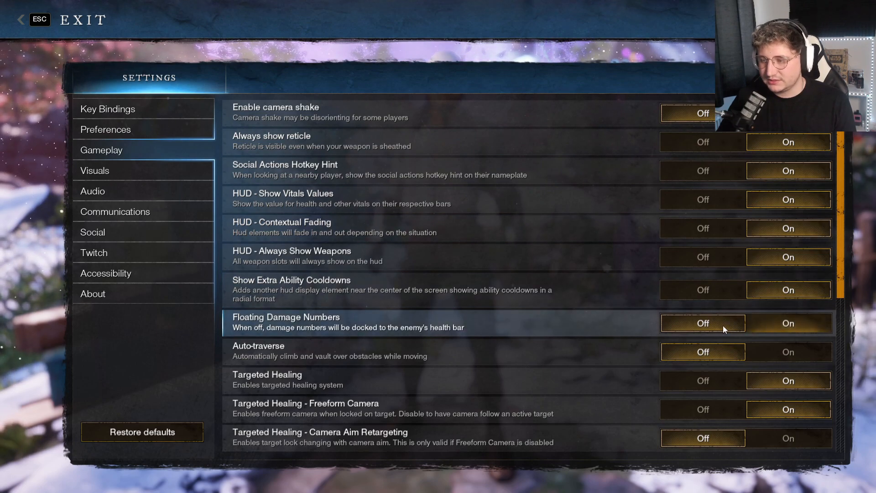
scroll("down", 3)
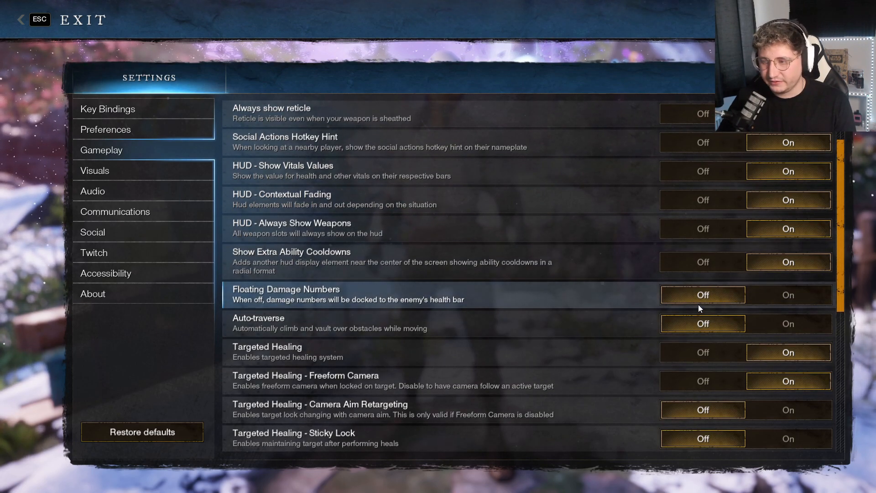
scroll("up", 3)
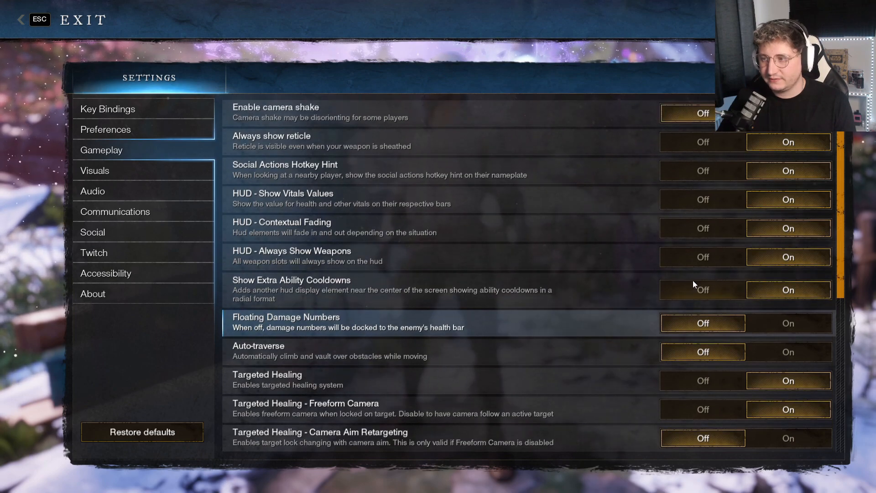
scroll("down", 3)
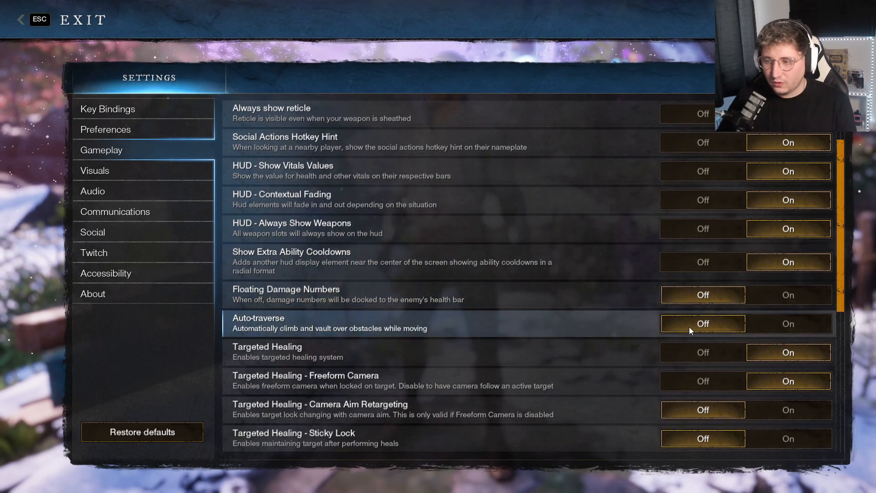
scroll("down", 3)
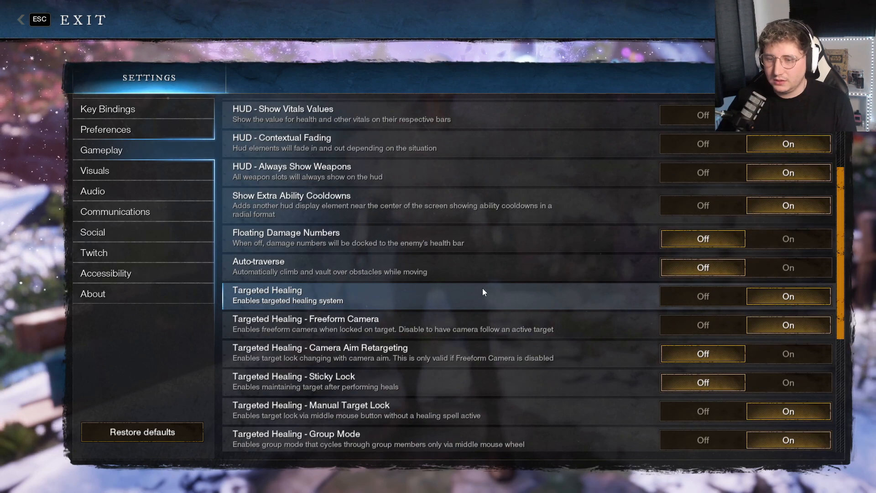
scroll("down", 3)
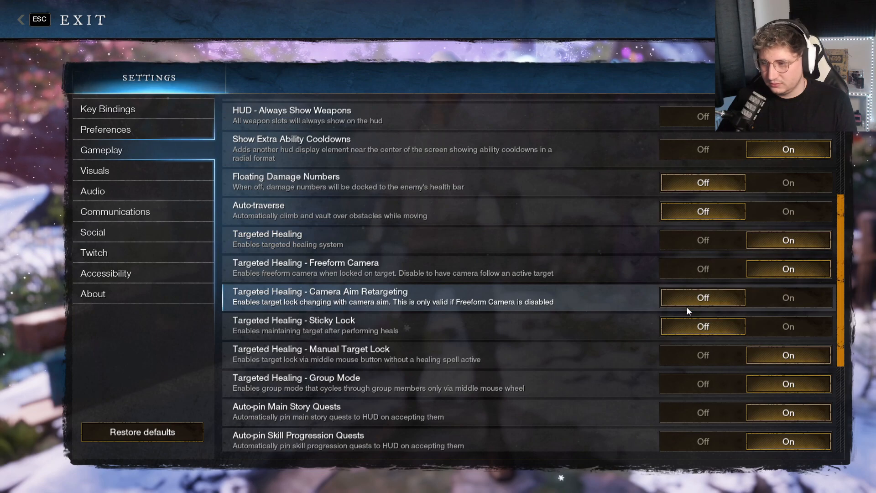
scroll("down", 3)
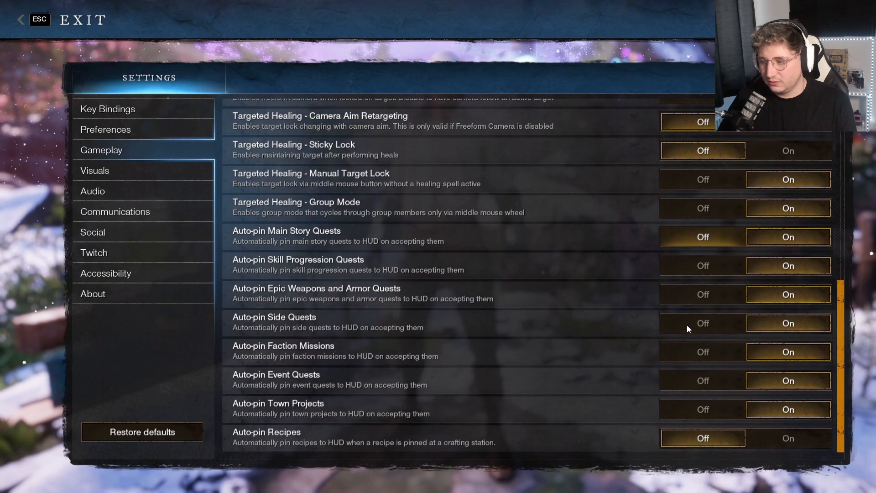
mouse_move(703, 368)
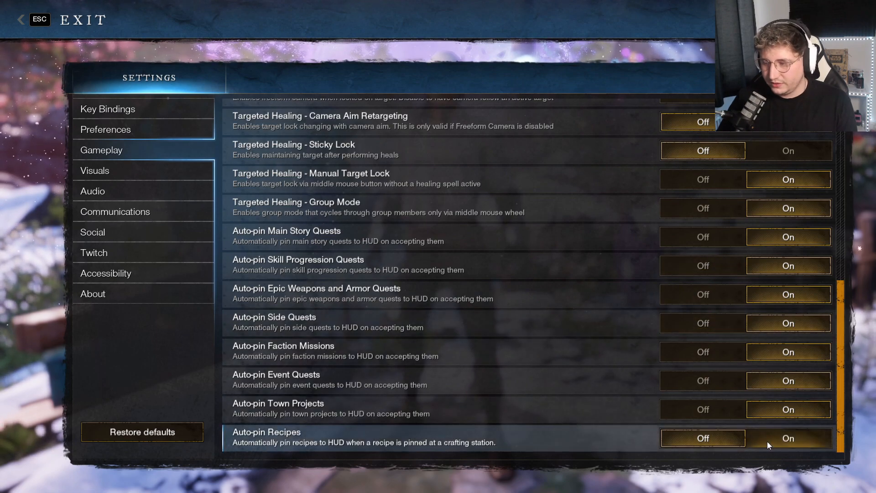
scroll("up", 3)
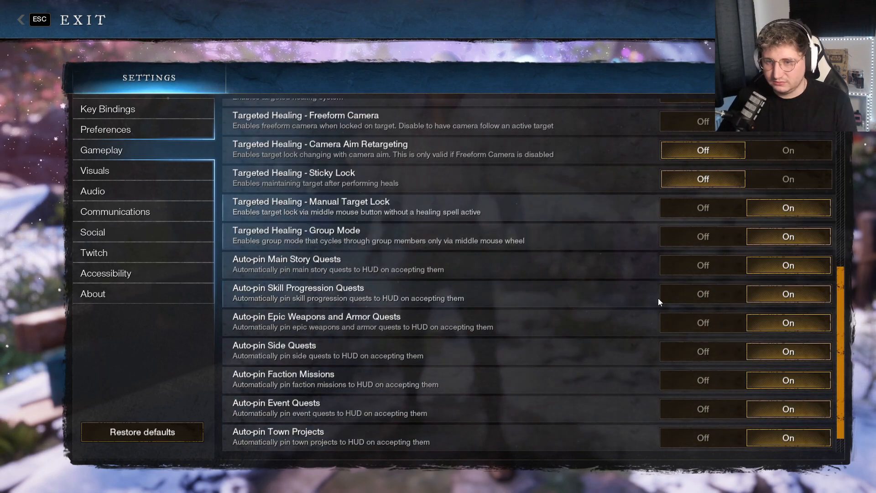
Show the Visuals settings: fullscreen 1920 x 1080, field of view 70, Low quality presets
left_click(95, 171)
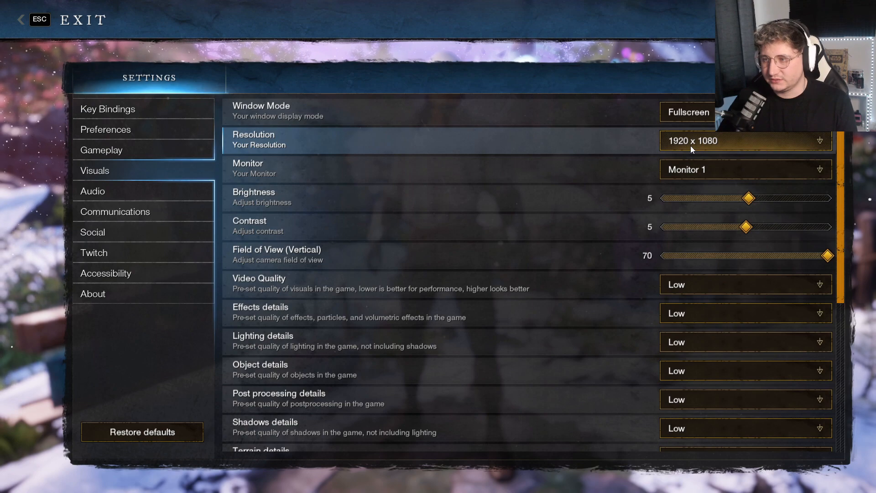
mouse_move(594, 208)
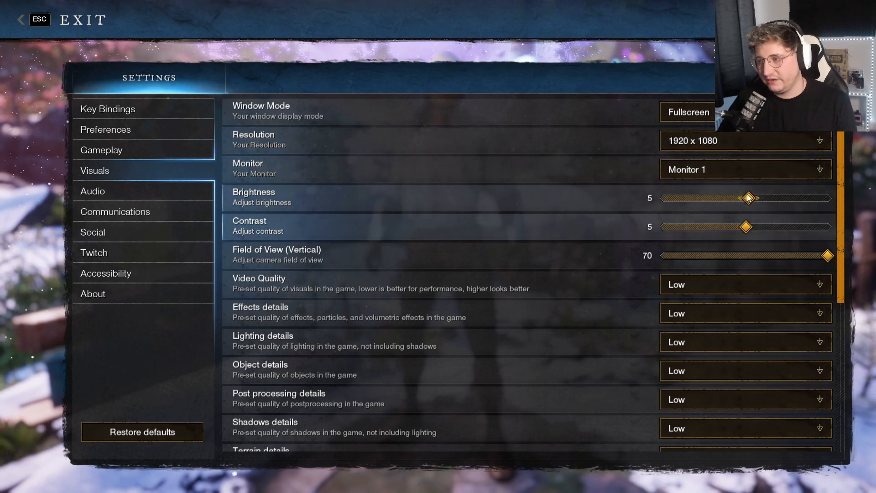
mouse_move(748, 216)
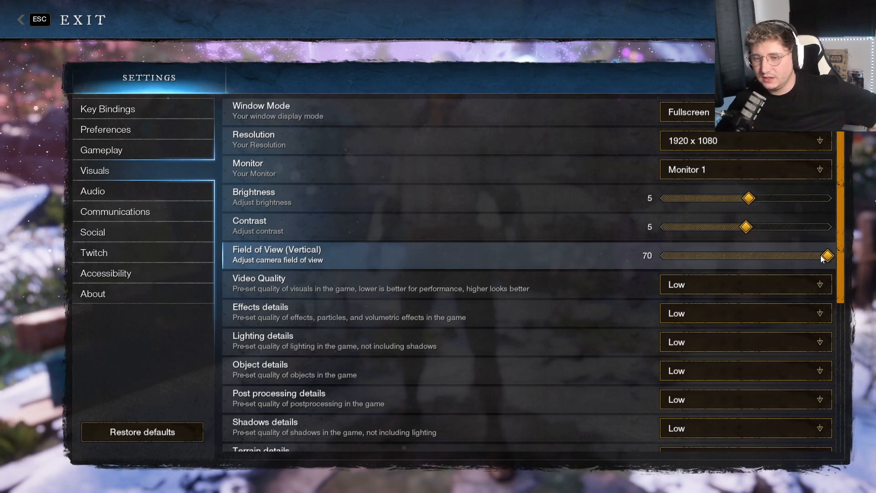
scroll("down", 3)
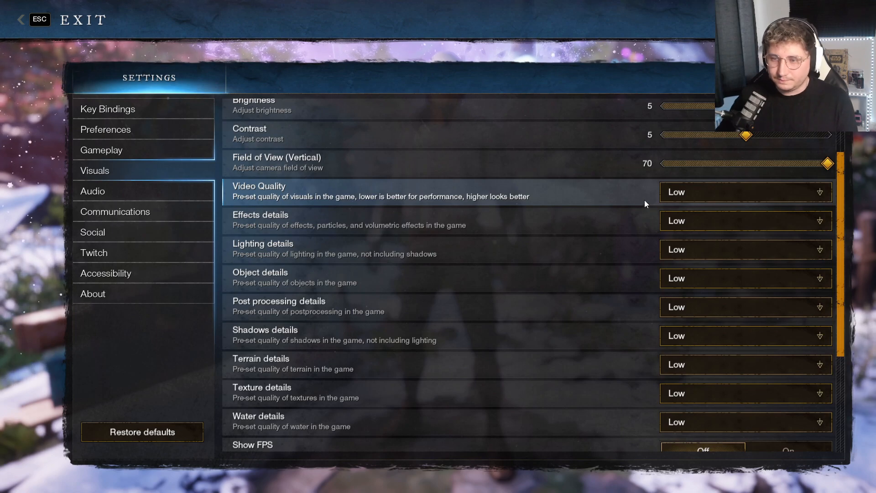
scroll("down", 3)
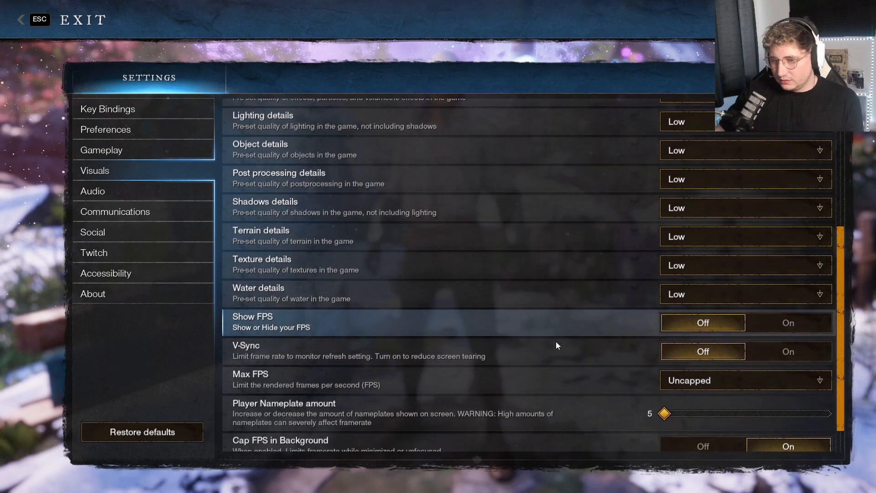
scroll("down", 3)
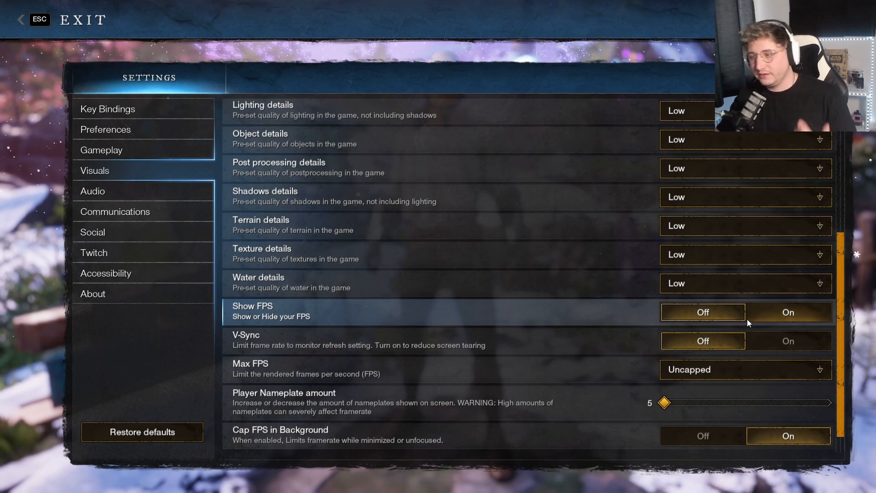
scroll("down", 3)
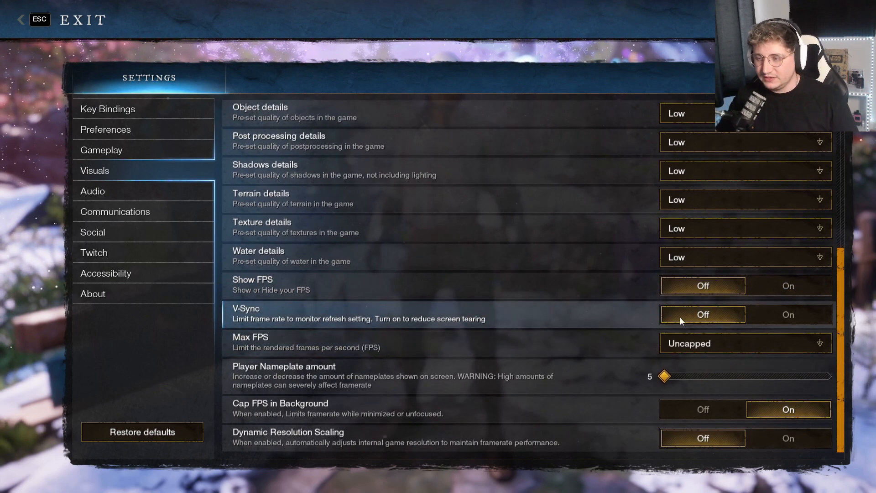
mouse_move(680, 348)
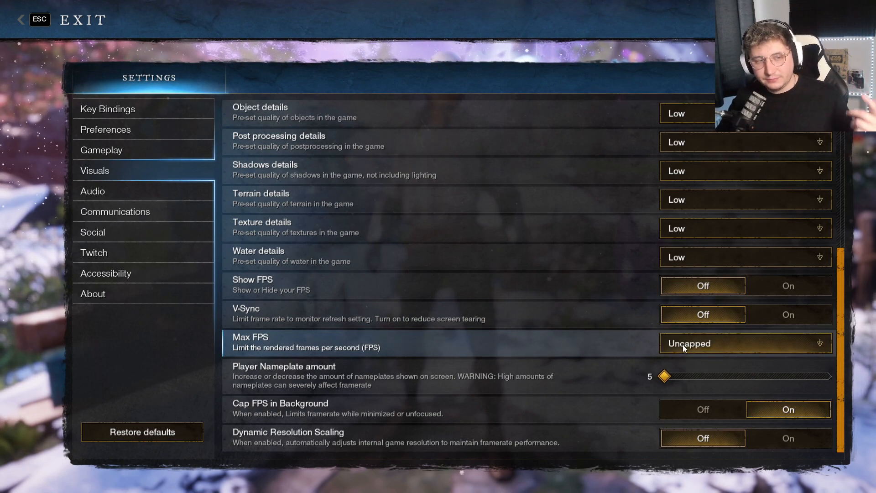
left_click(744, 343)
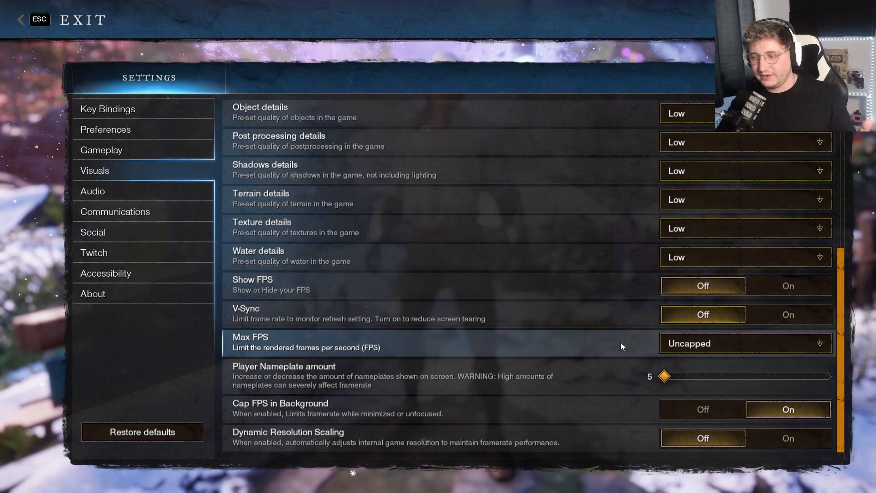
mouse_move(713, 351)
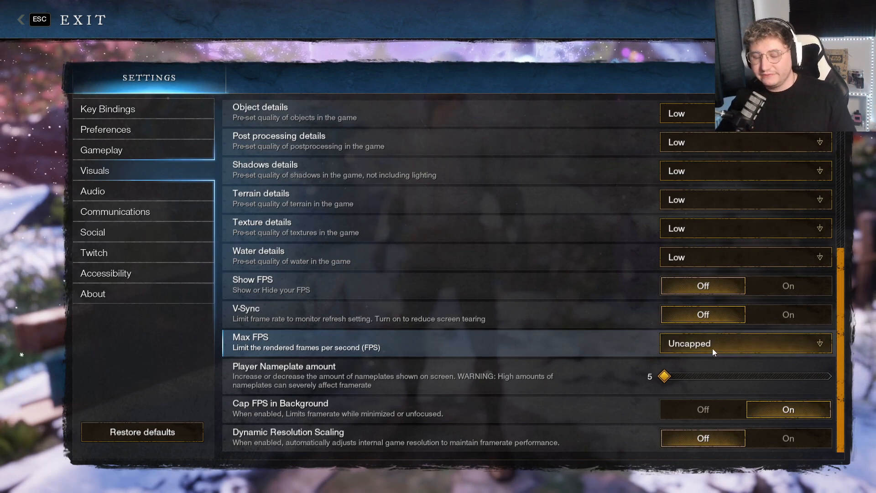
left_click(745, 343)
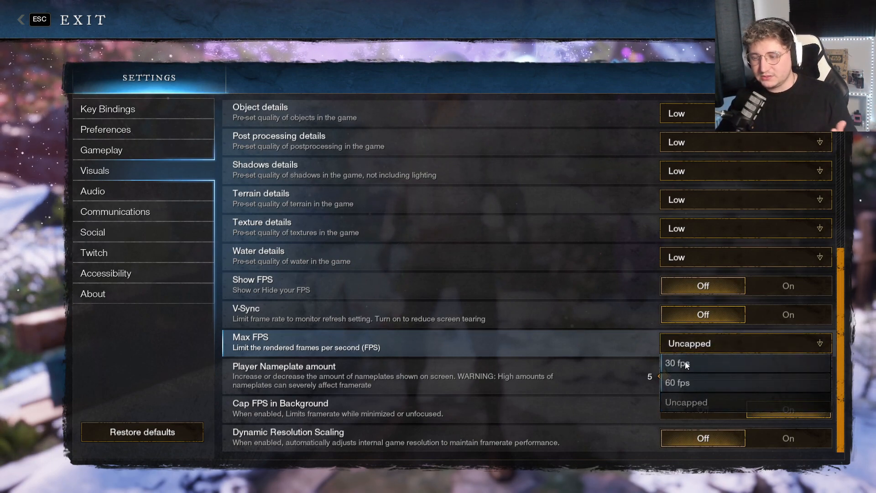
left_click(685, 402)
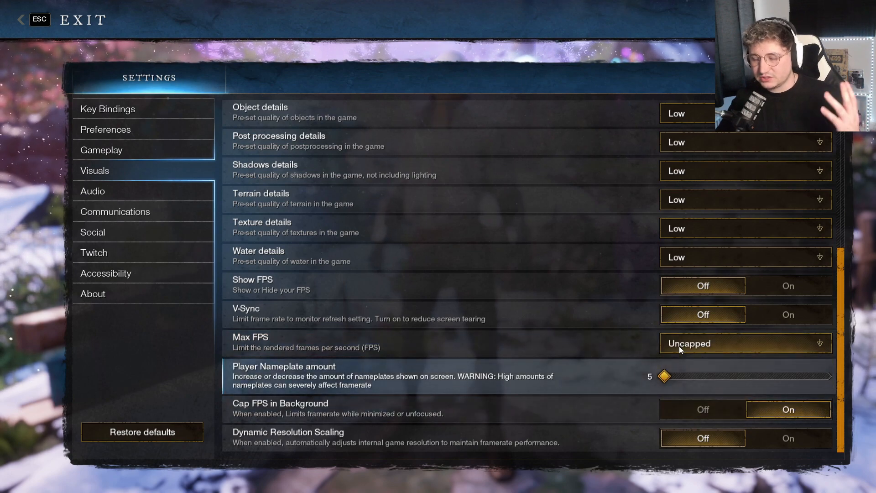
mouse_move(591, 361)
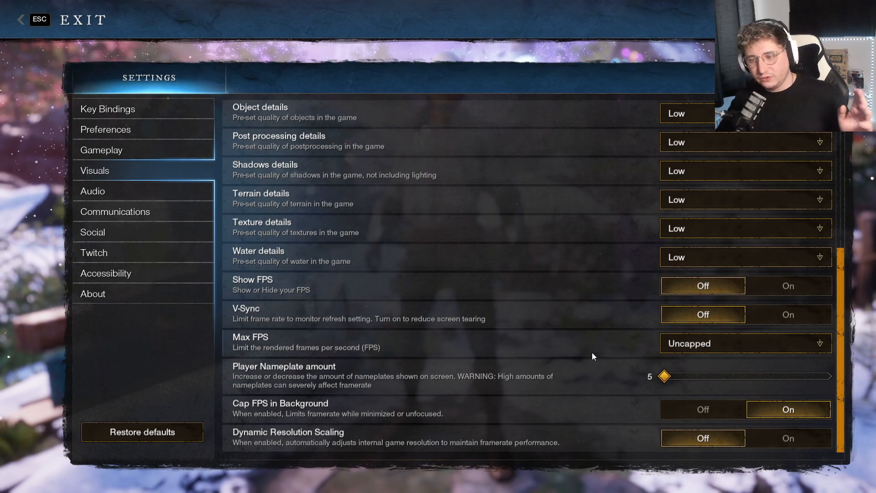
mouse_move(593, 356)
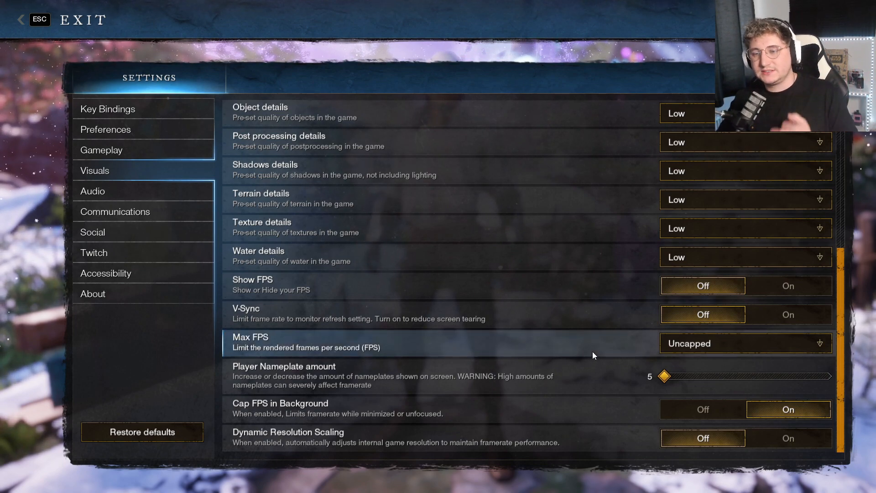
mouse_move(589, 362)
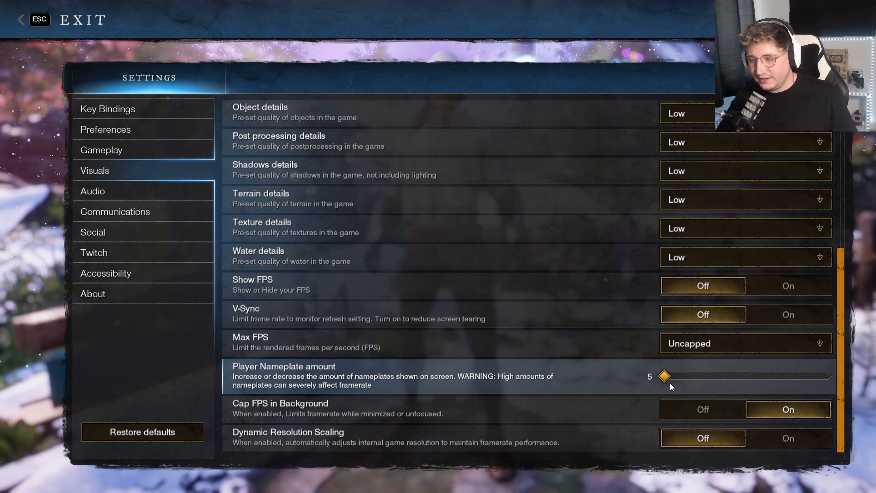
mouse_move(680, 383)
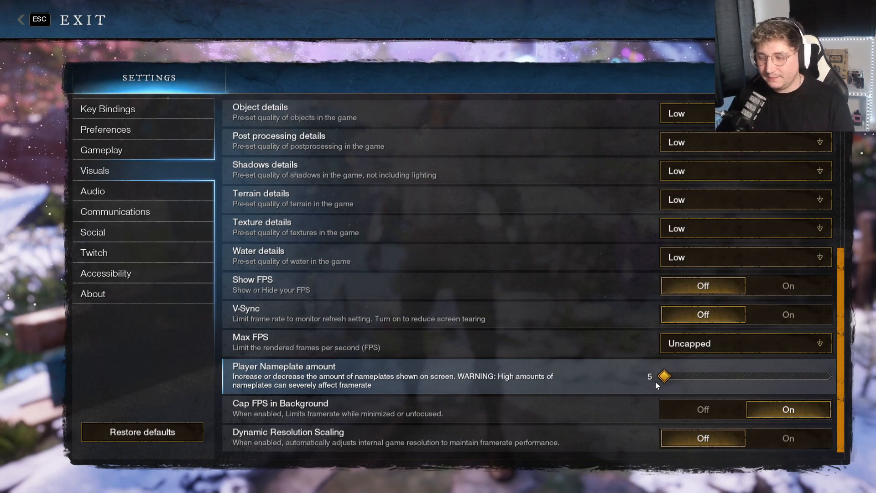
mouse_move(630, 427)
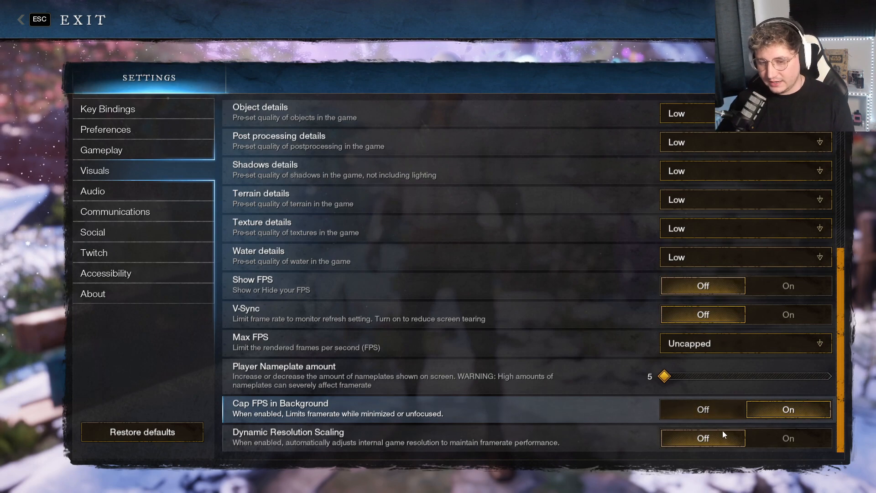
mouse_move(476, 450)
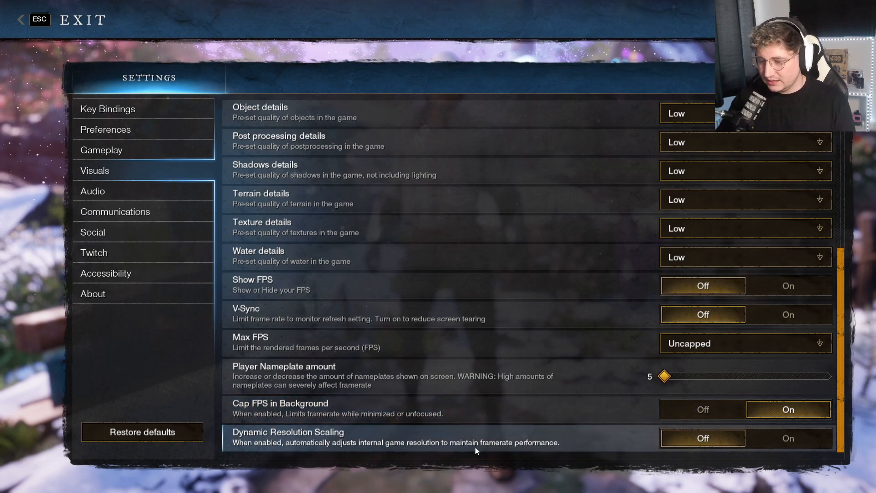
mouse_move(302, 445)
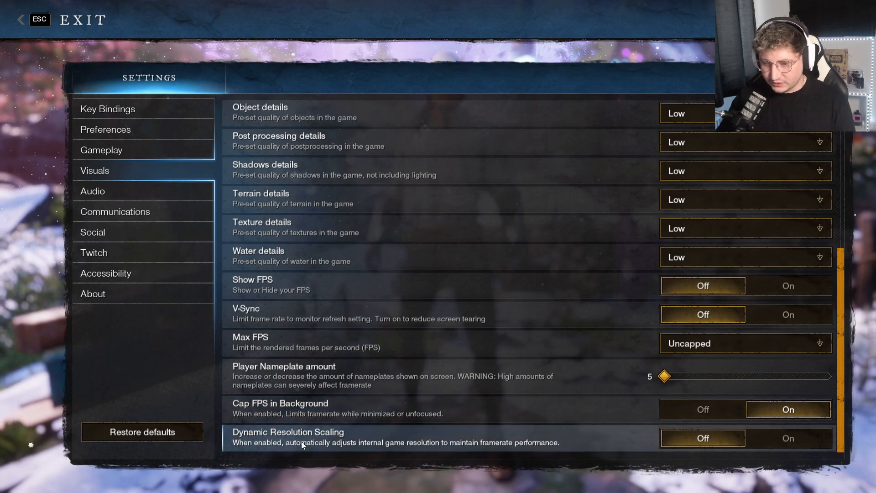
mouse_move(564, 442)
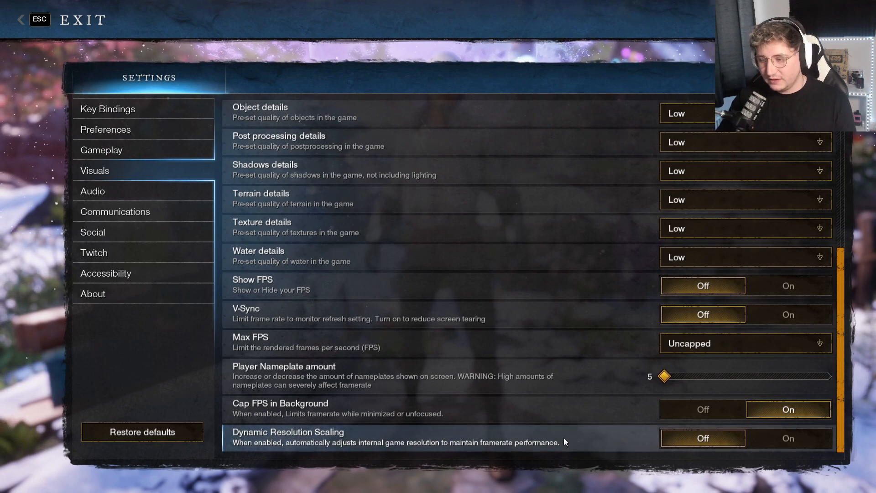
mouse_move(644, 450)
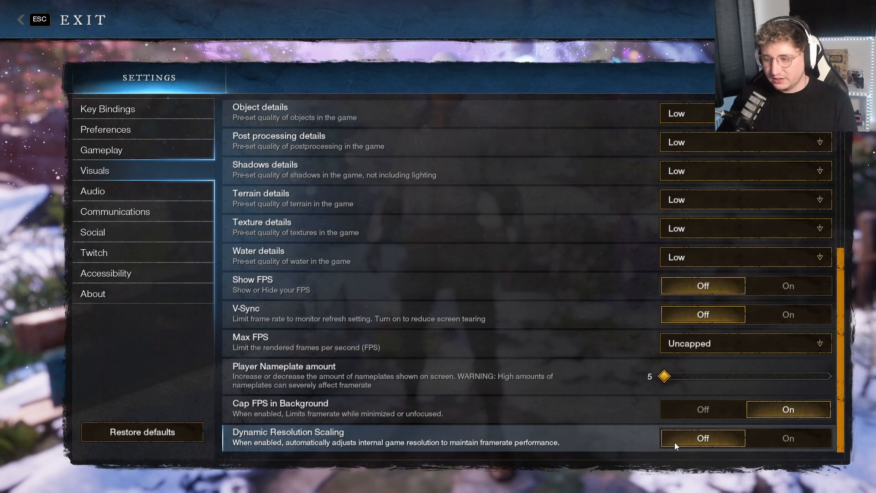
mouse_move(408, 442)
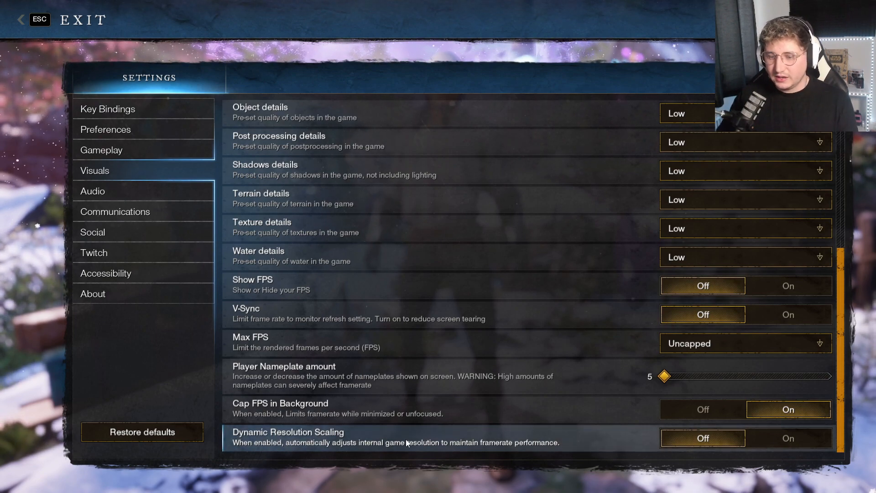
mouse_move(492, 380)
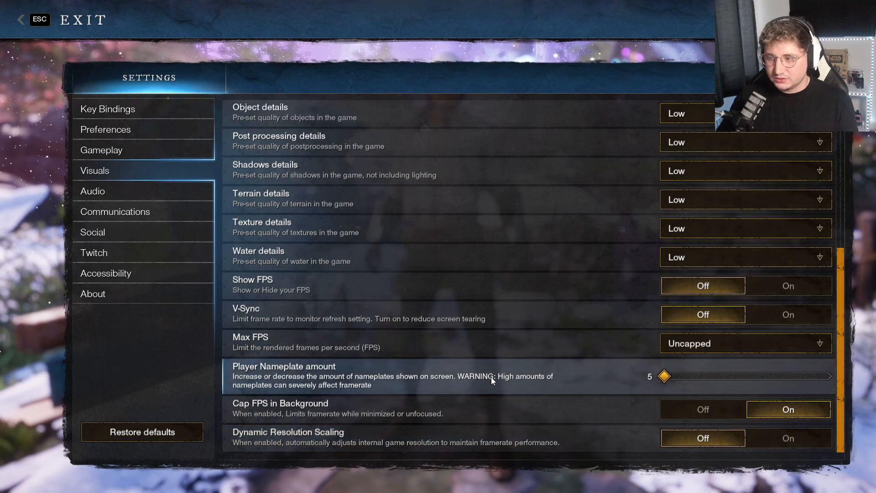
Review the Communications, Social and Twitch settings categories in turn
scroll("up", 3)
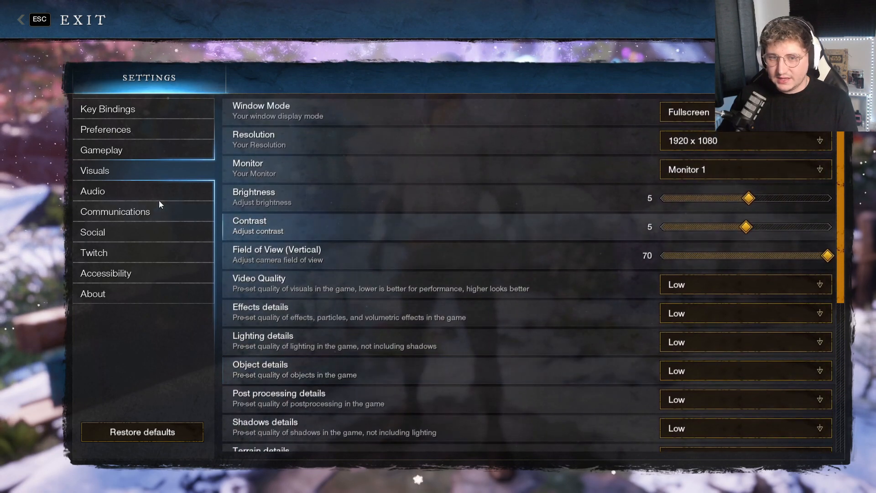
left_click(115, 211)
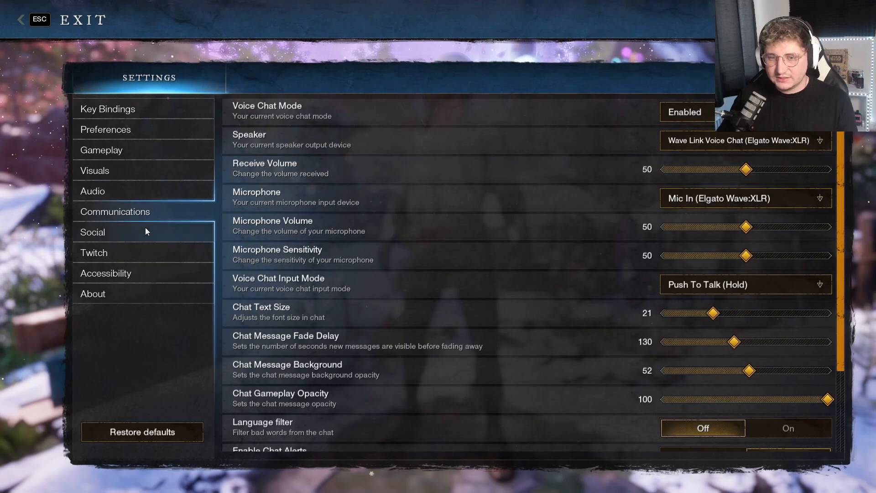
left_click(93, 232)
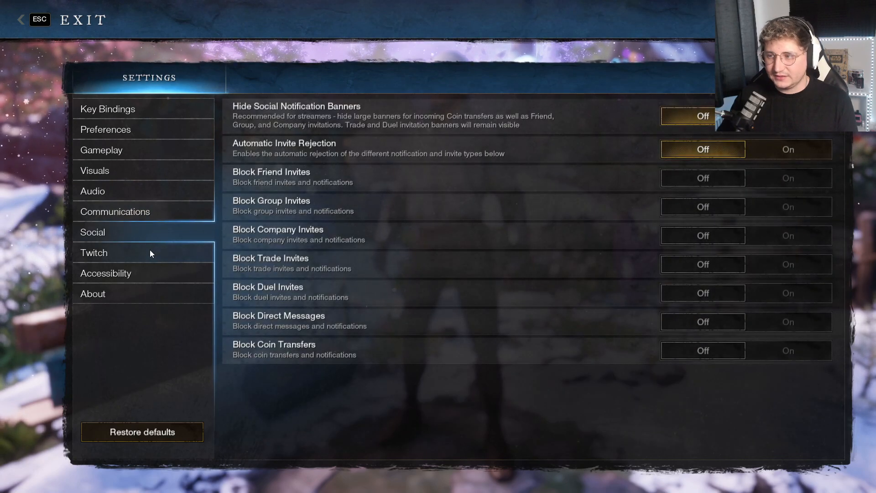
left_click(94, 253)
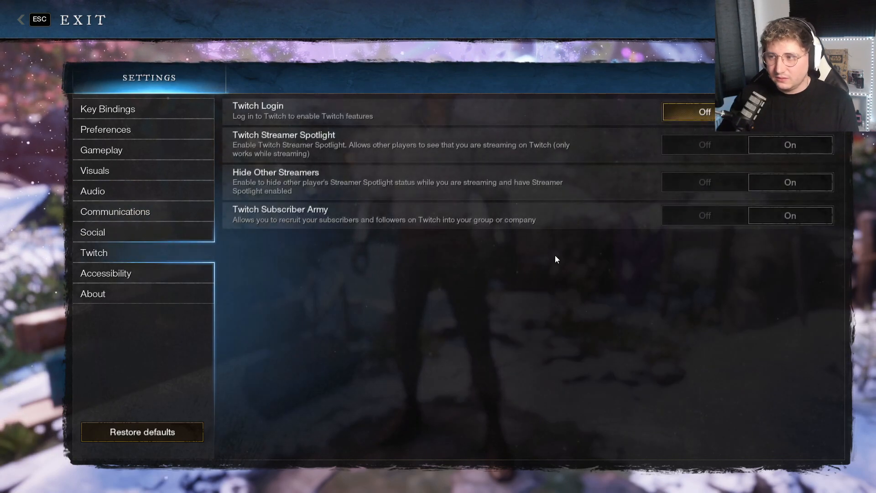
Check Accessibility keeping text size Regular, view About, then return to the Twitch settings
left_click(106, 273)
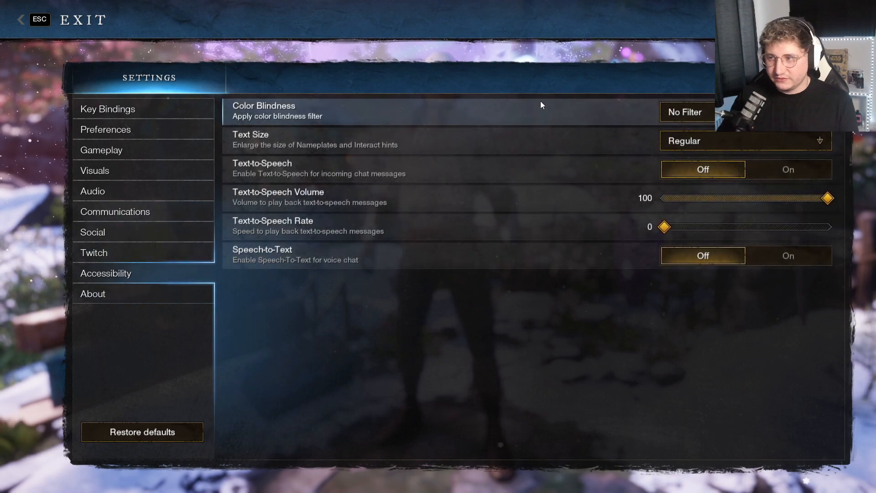
left_click(743, 140)
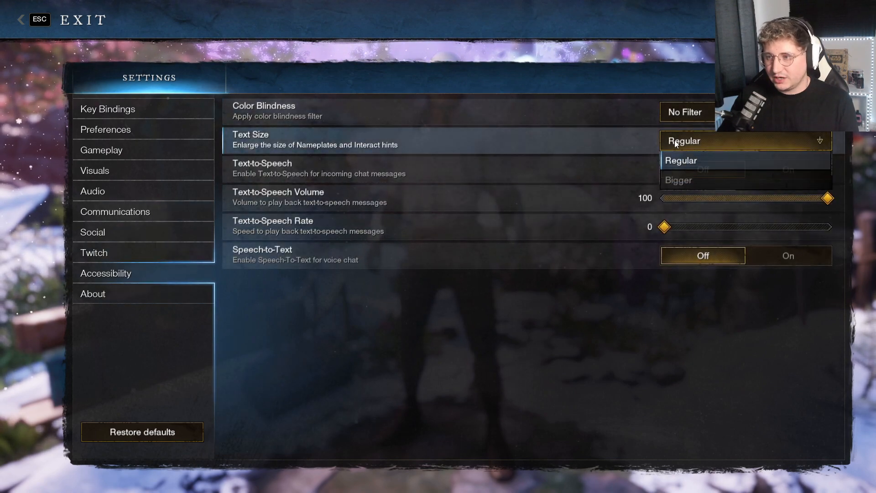
left_click(681, 161)
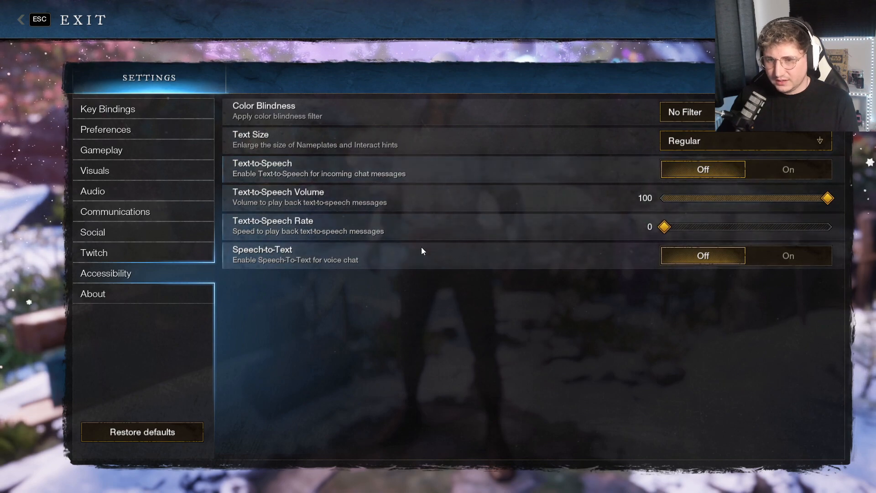
left_click(94, 293)
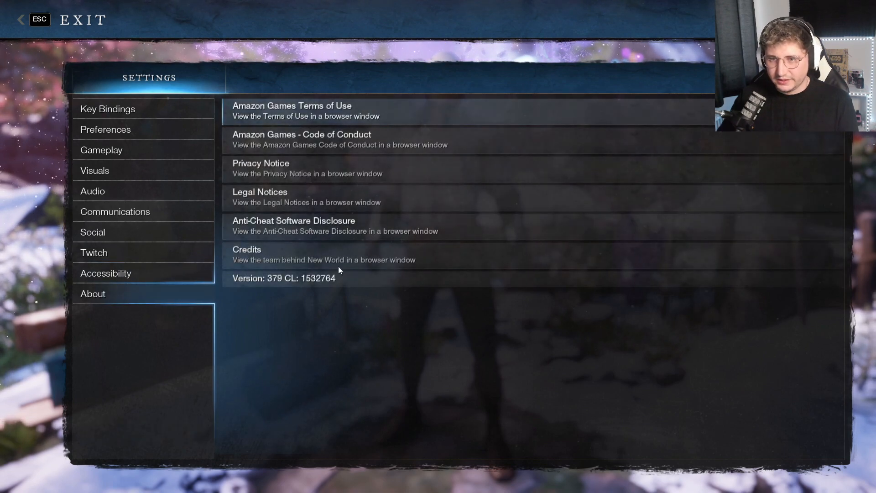
mouse_move(295, 255)
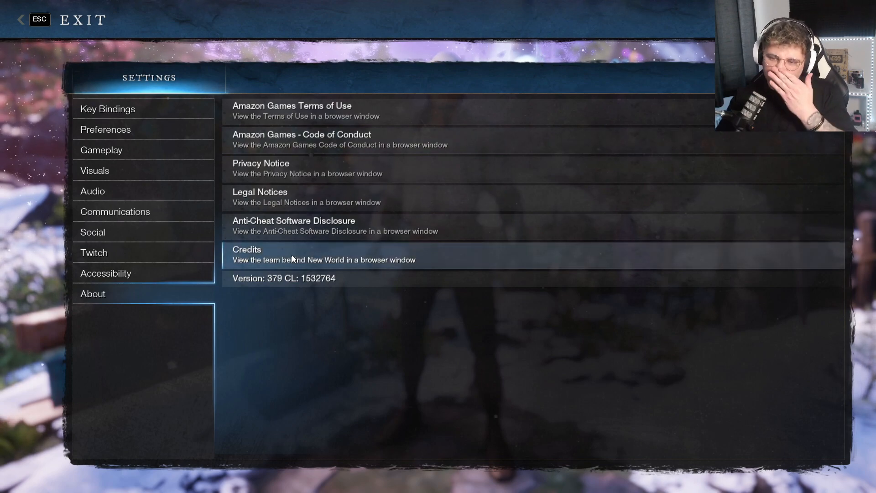
mouse_move(144, 241)
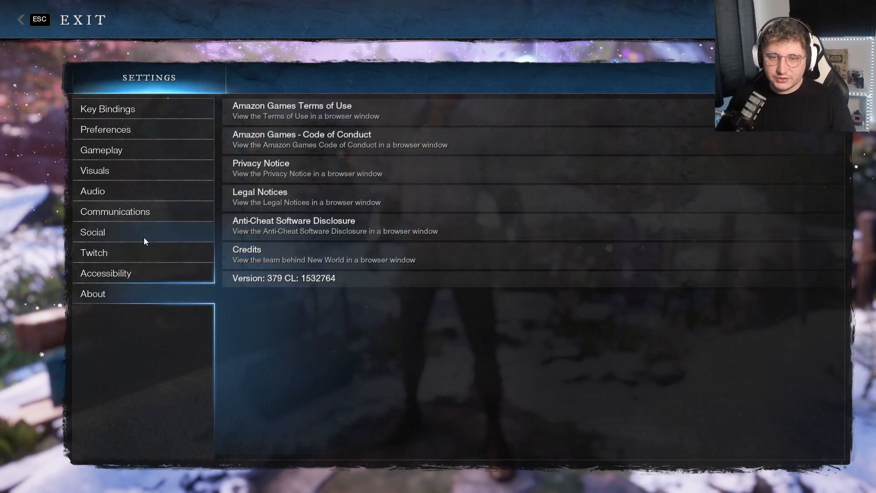
left_click(94, 252)
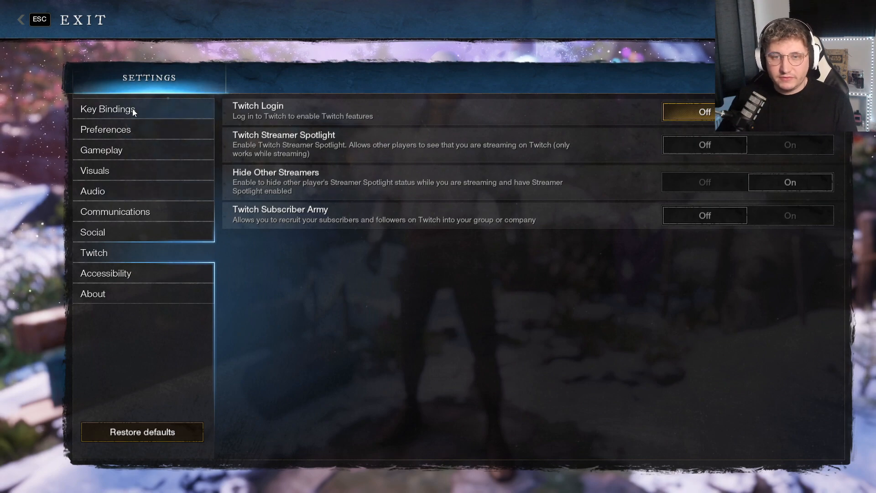
Return to the Visuals settings showing fullscreen 1920×1080, field of view 70 and Low presets
left_click(95, 171)
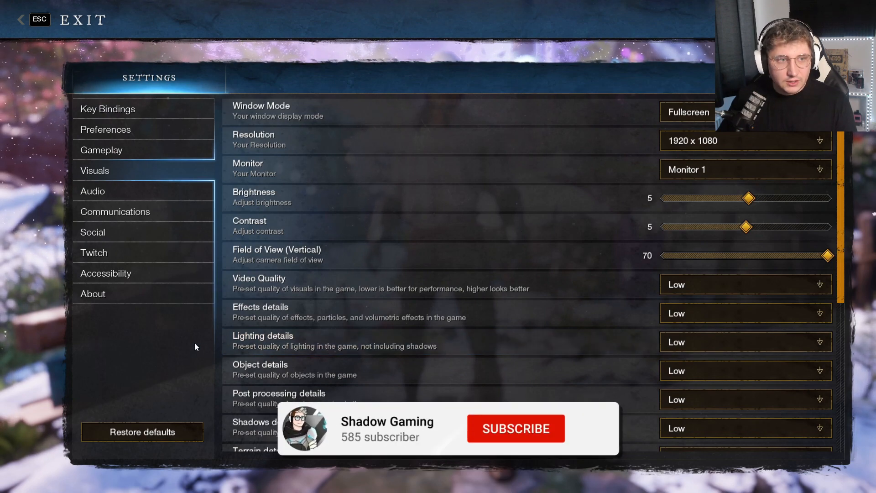
left_click(515, 428)
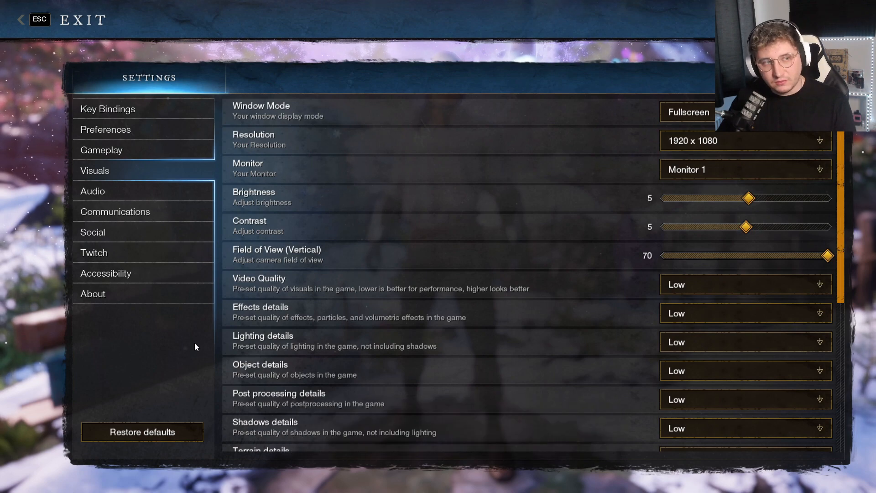
mouse_move(153, 353)
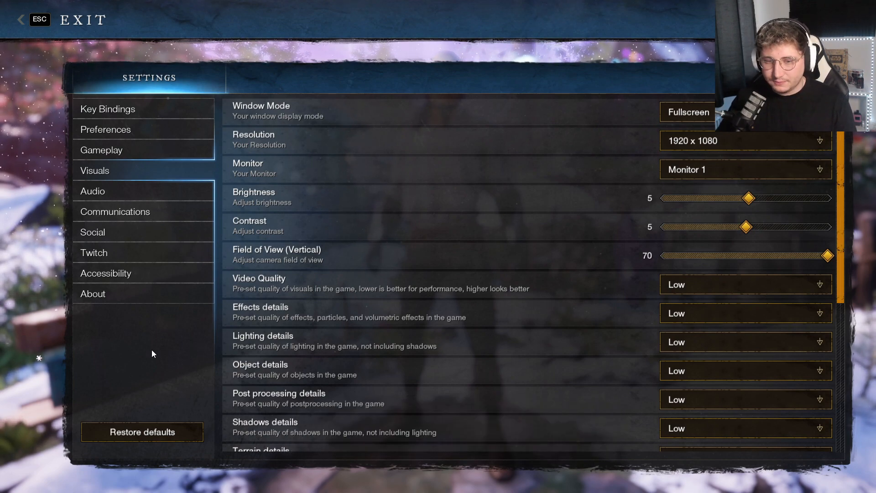